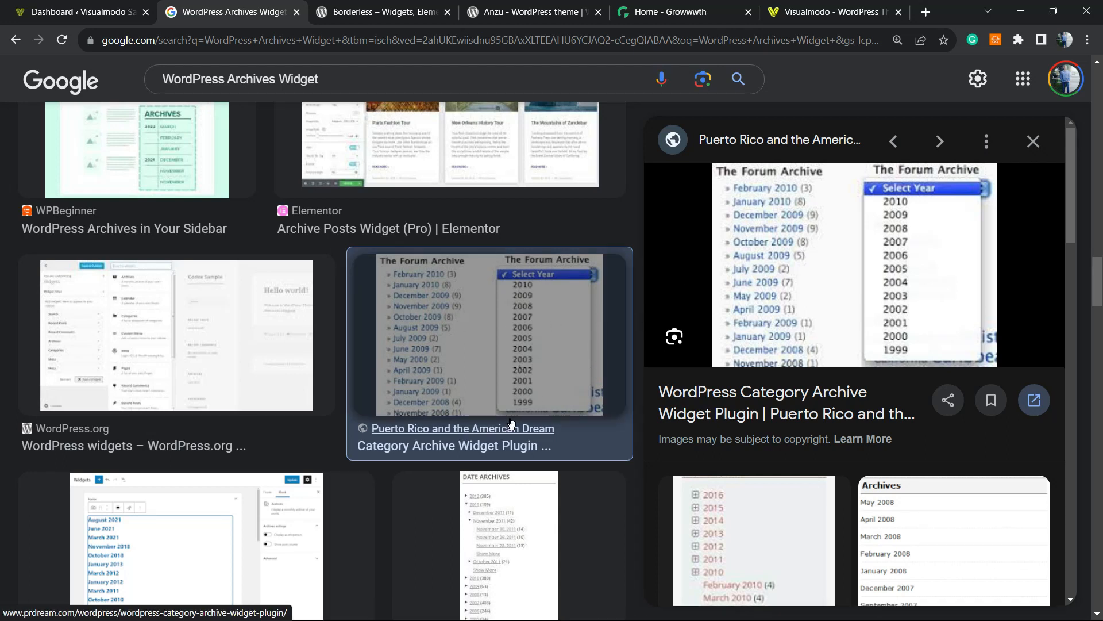
mouse_move(770, 294)
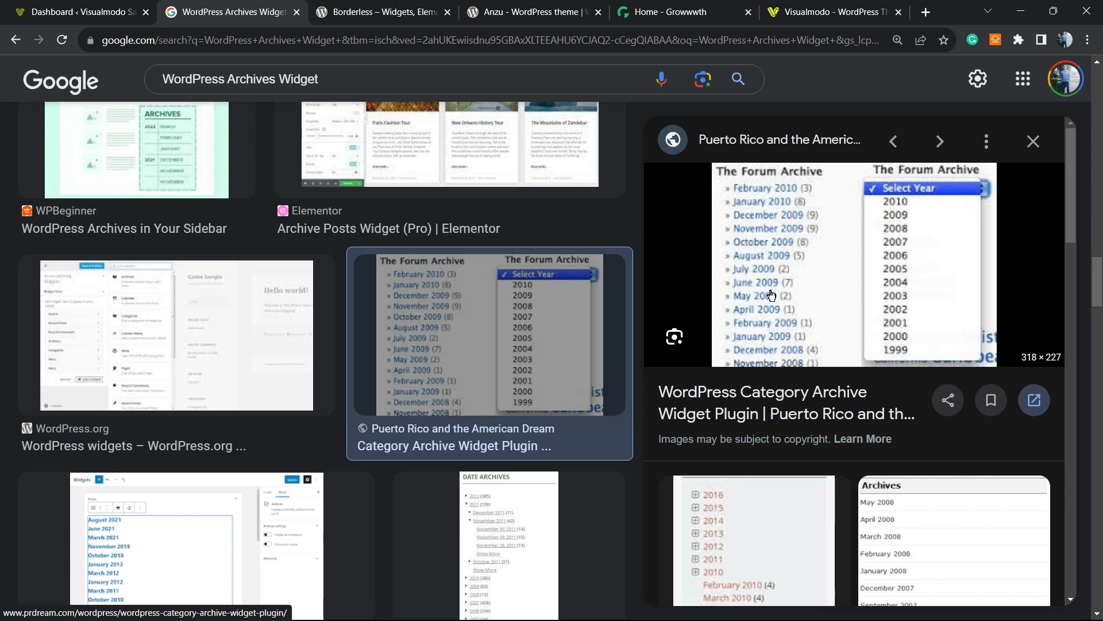
mouse_move(744, 287)
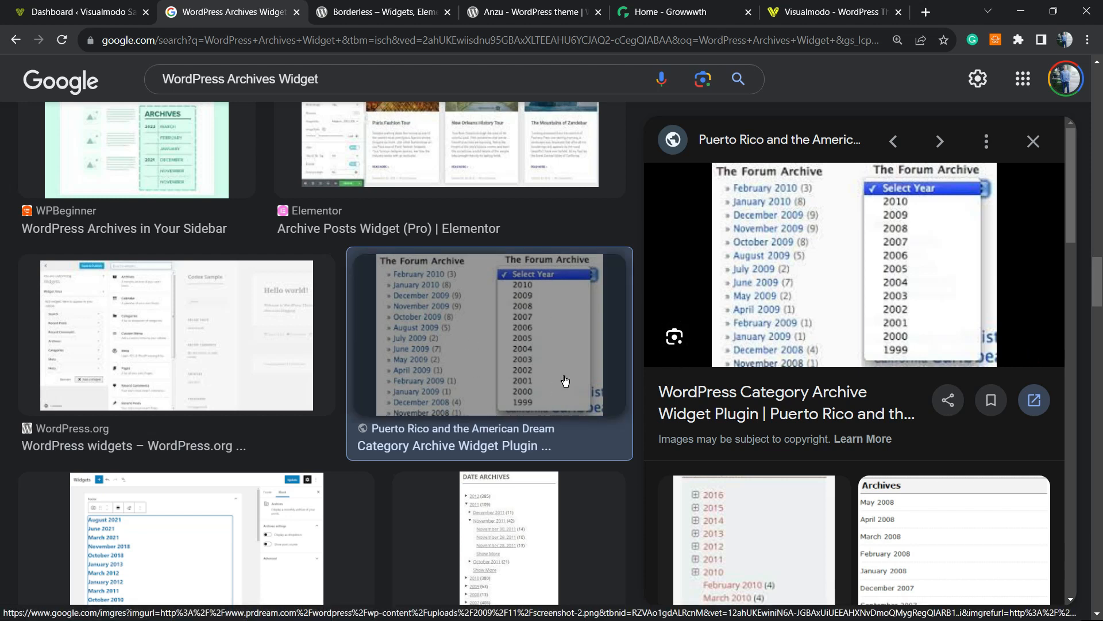
mouse_move(521, 245)
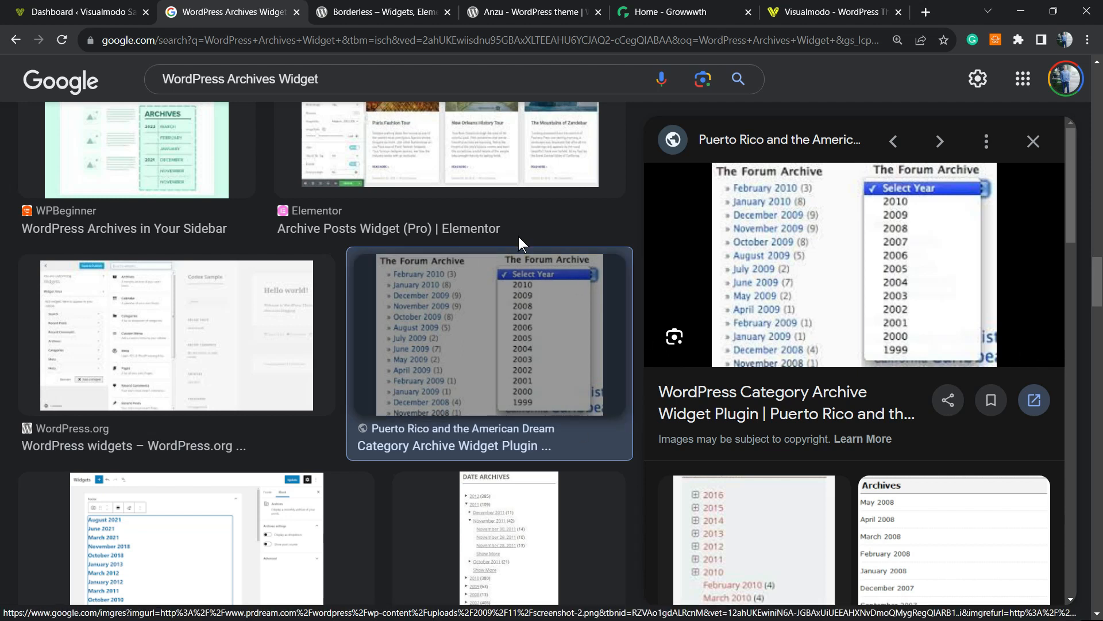
mouse_move(524, 265)
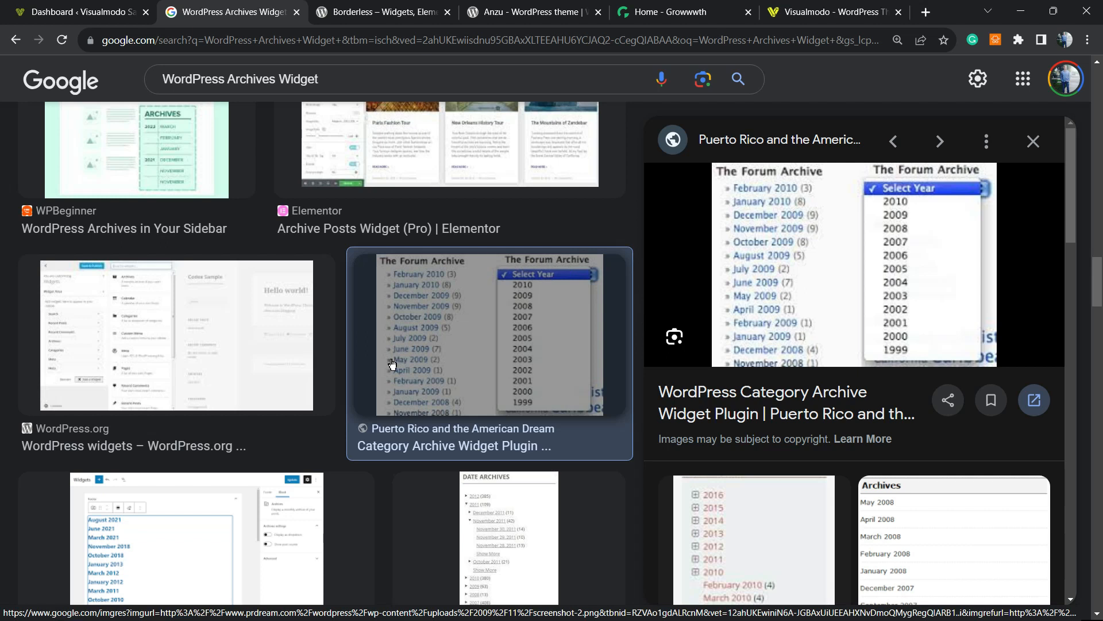
mouse_move(422, 391)
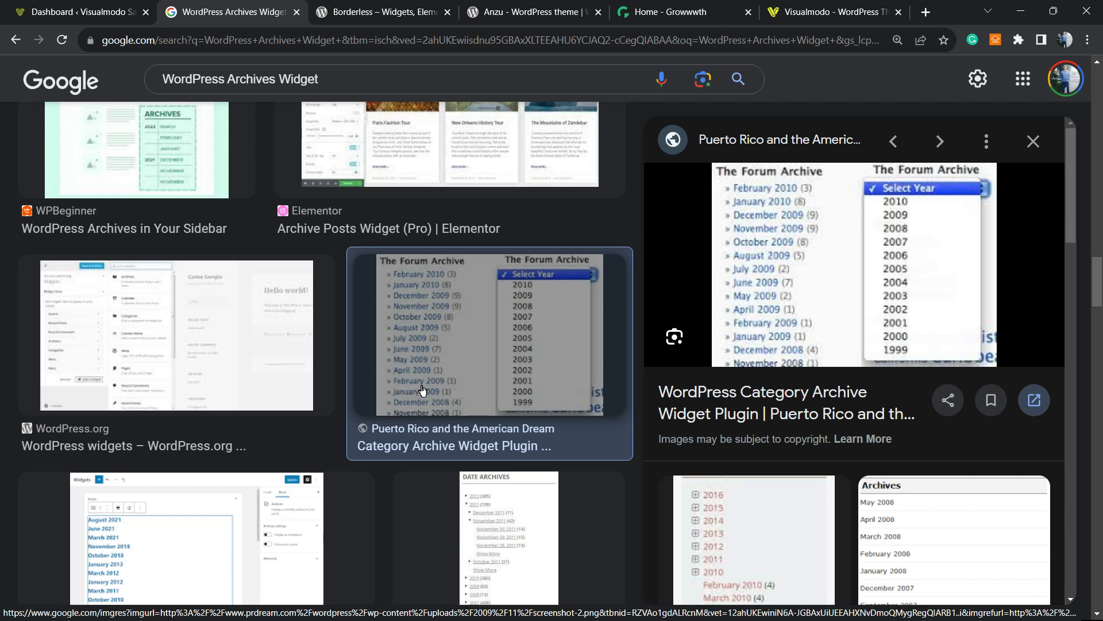
mouse_move(532, 375)
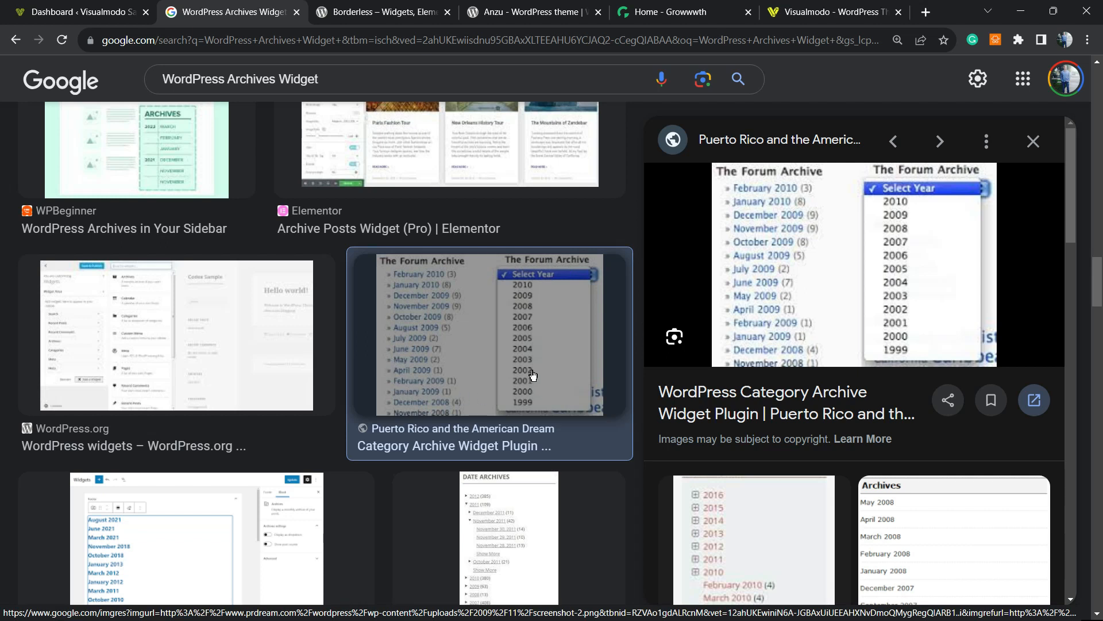
mouse_move(500, 335)
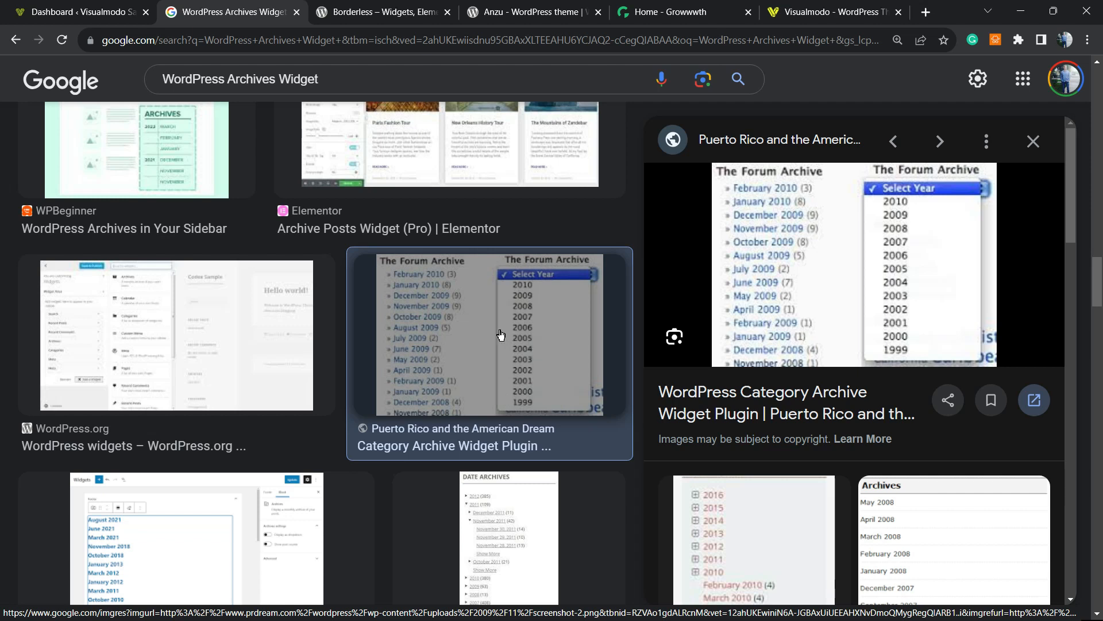
mouse_move(531, 289)
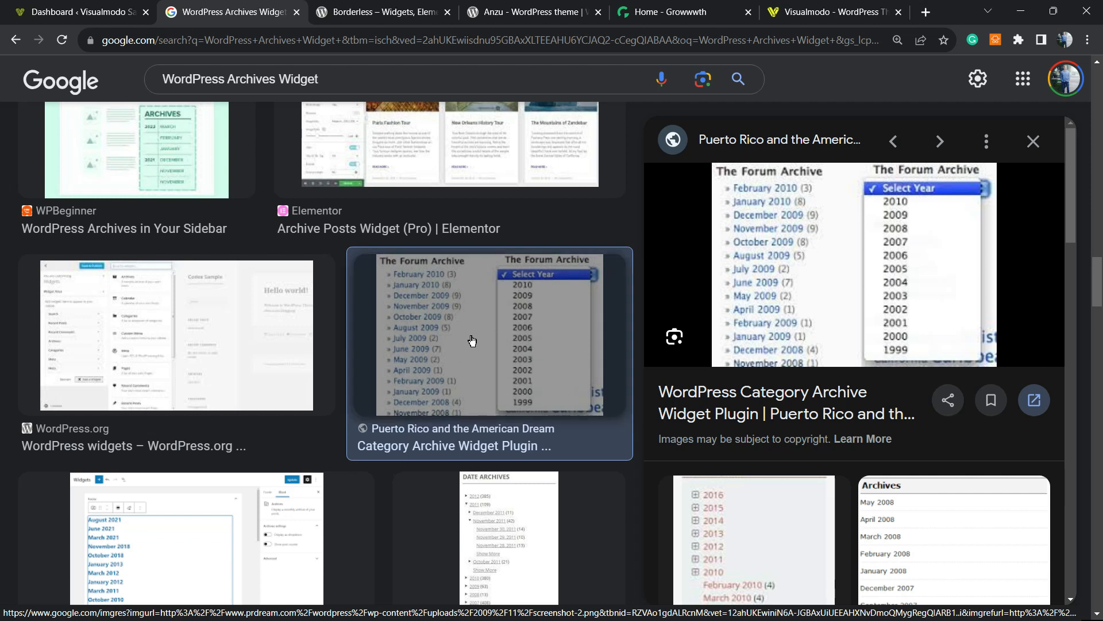
mouse_move(528, 234)
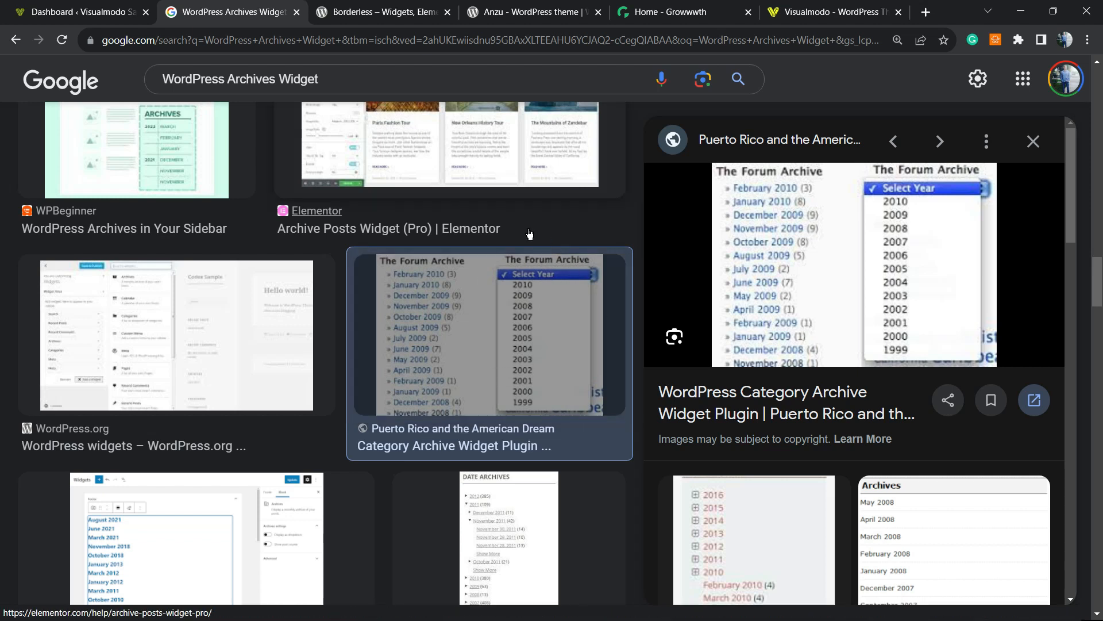
mouse_move(660, 374)
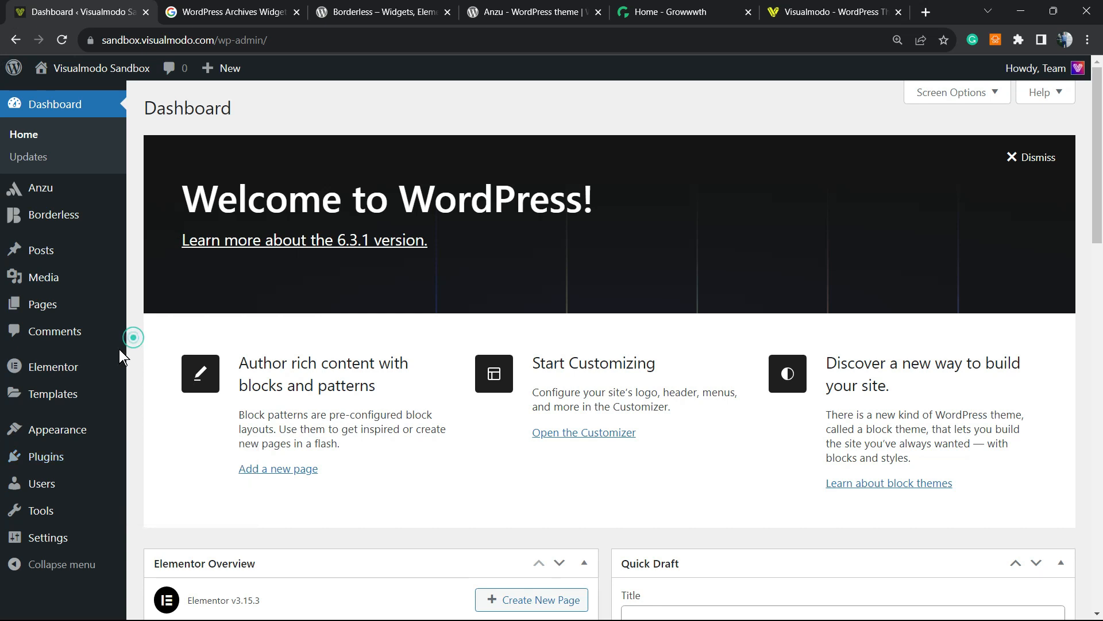
mouse_move(46, 456)
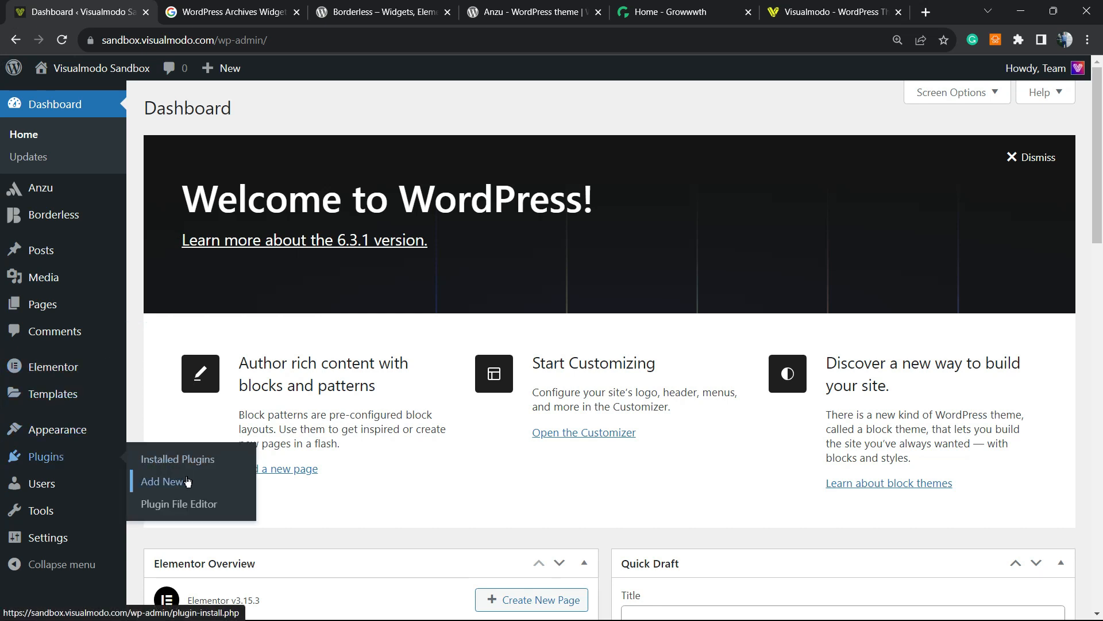
Go to Plugins > Add New to reach the Add Plugins page
left_click(162, 482)
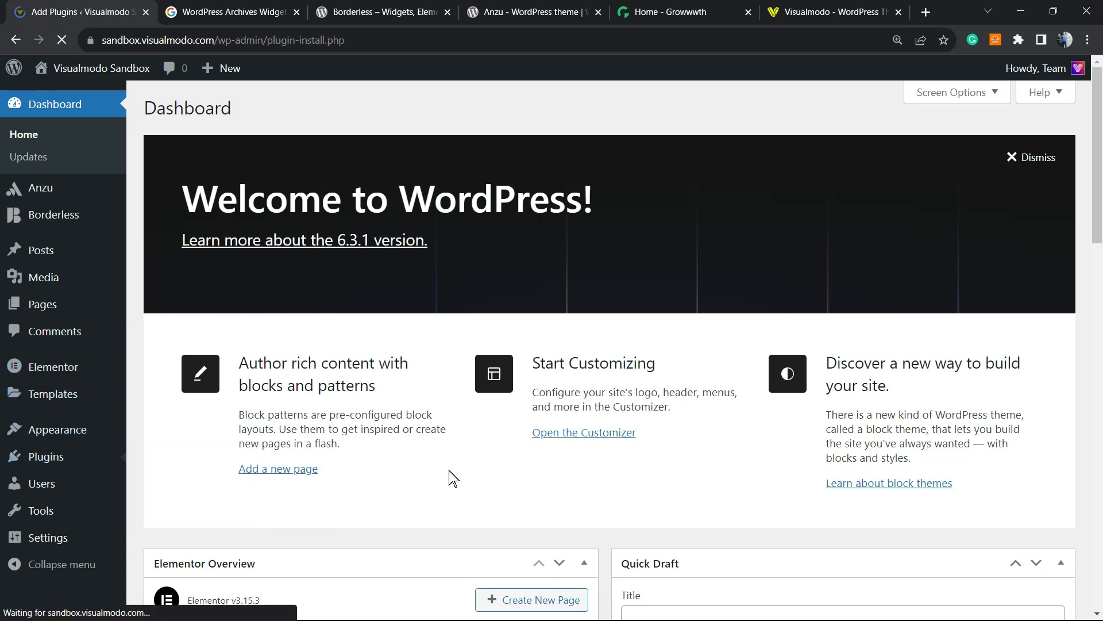
left_click(32, 453)
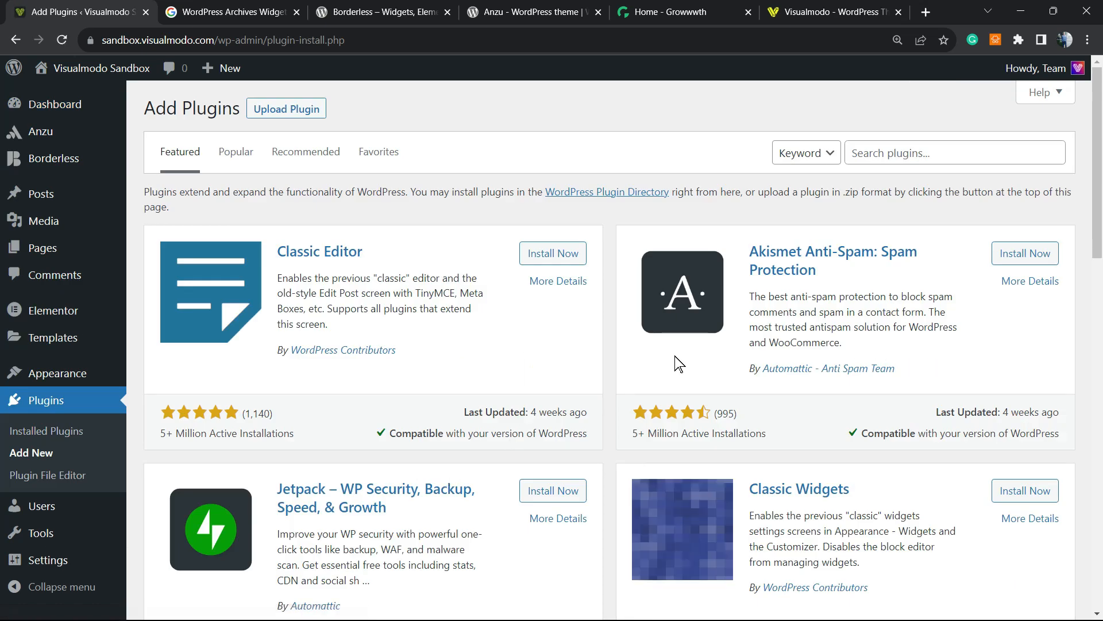
mouse_move(822, 162)
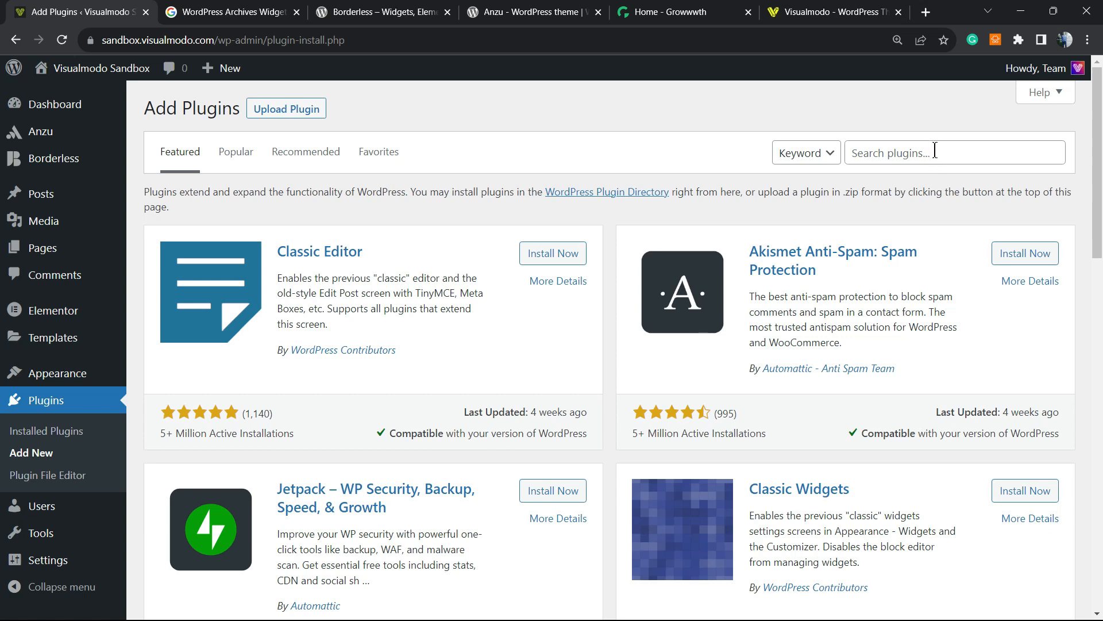
Search for 'Collapsing Archives', install the plugin and activate it
type("Collapsing Archives")
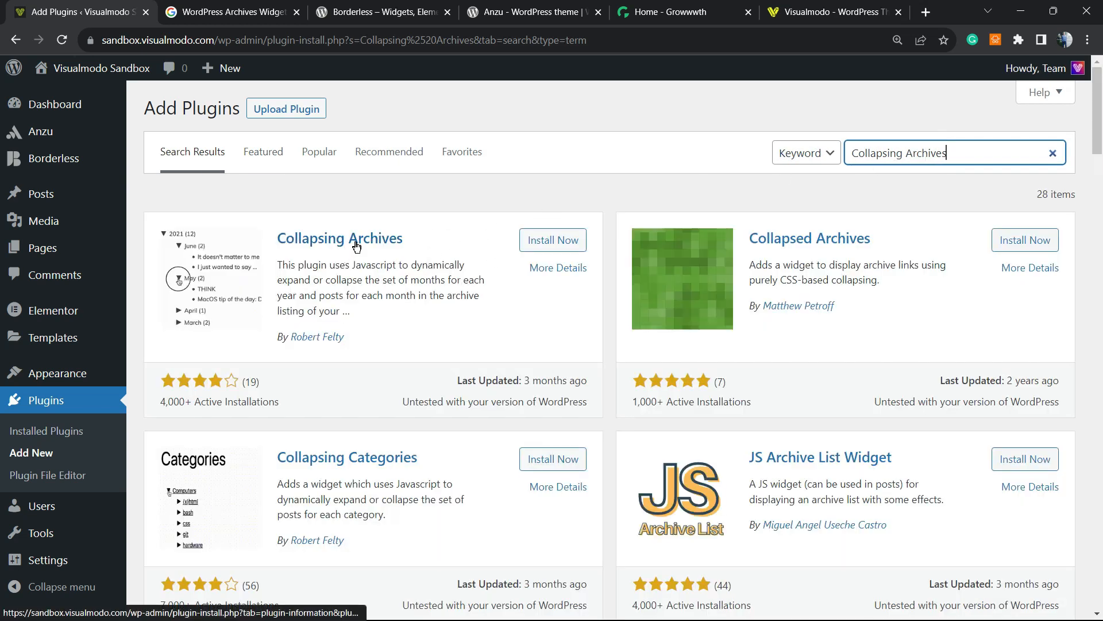
left_click(553, 240)
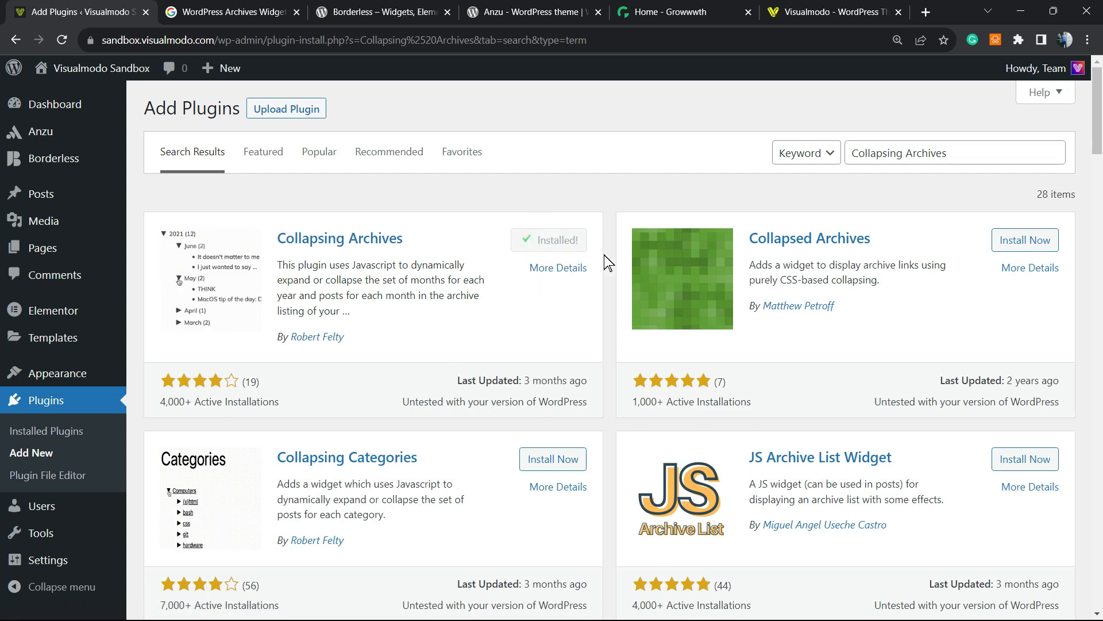
left_click(549, 240)
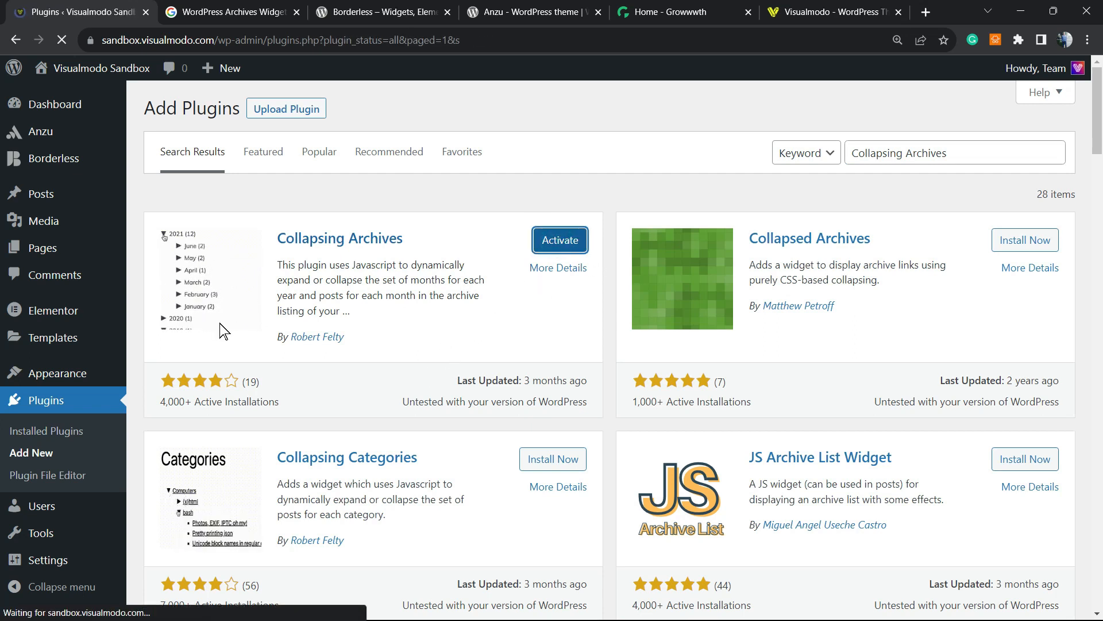
left_click(560, 240)
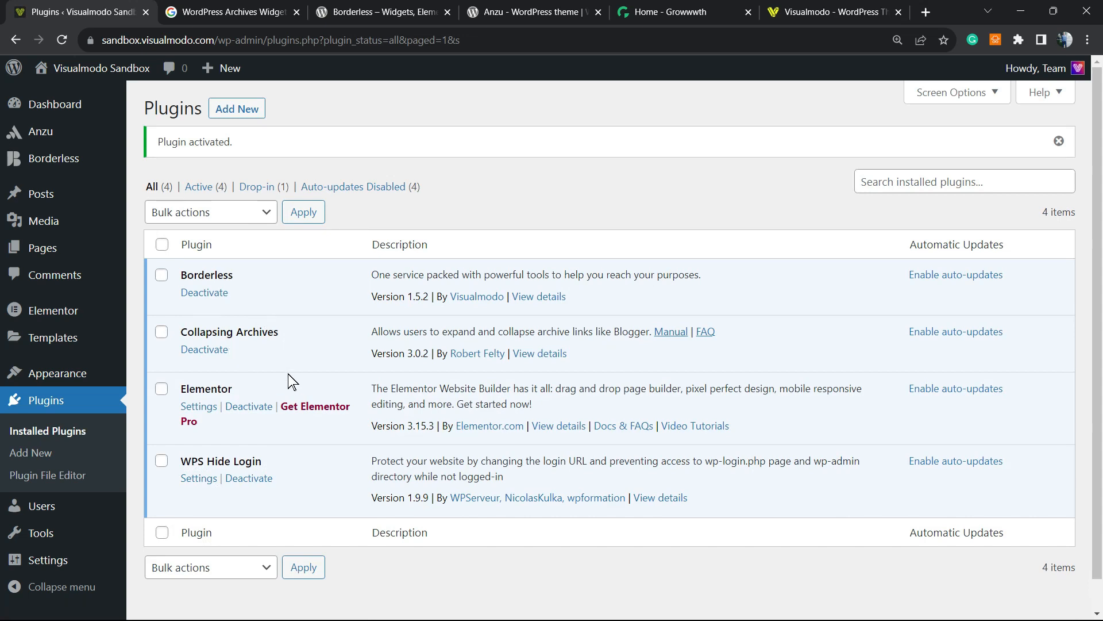
mouse_move(266, 355)
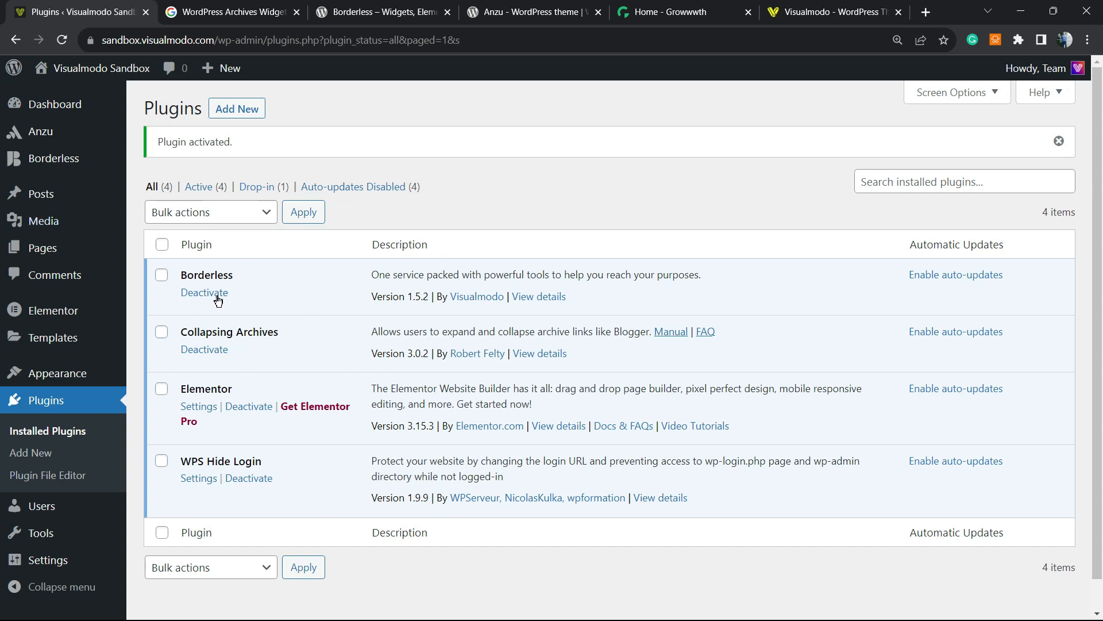
mouse_move(58, 372)
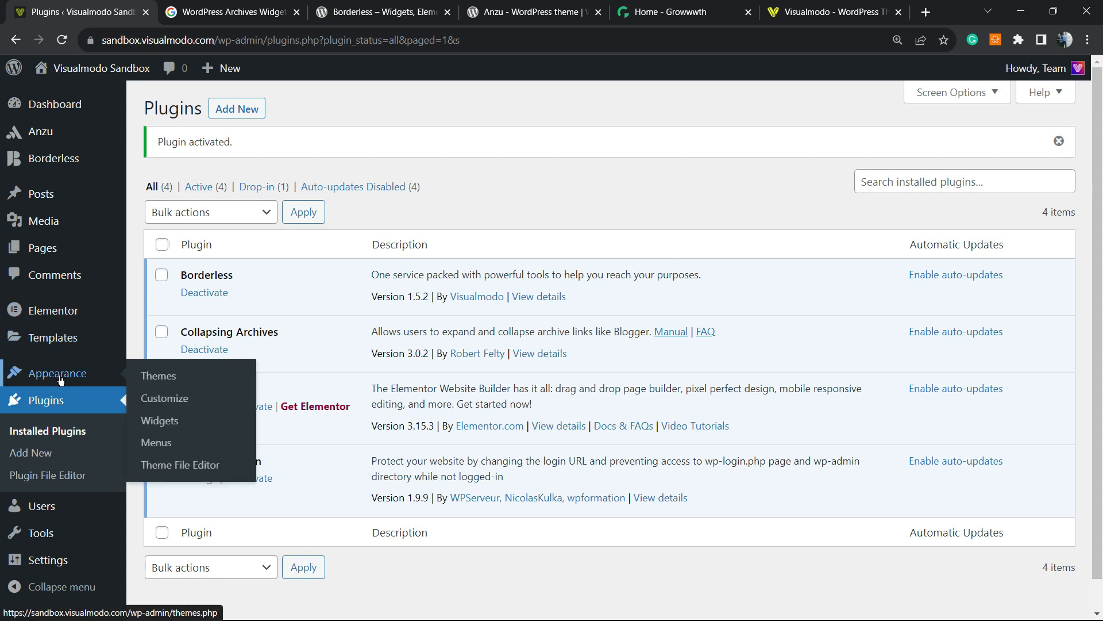
mouse_move(188, 376)
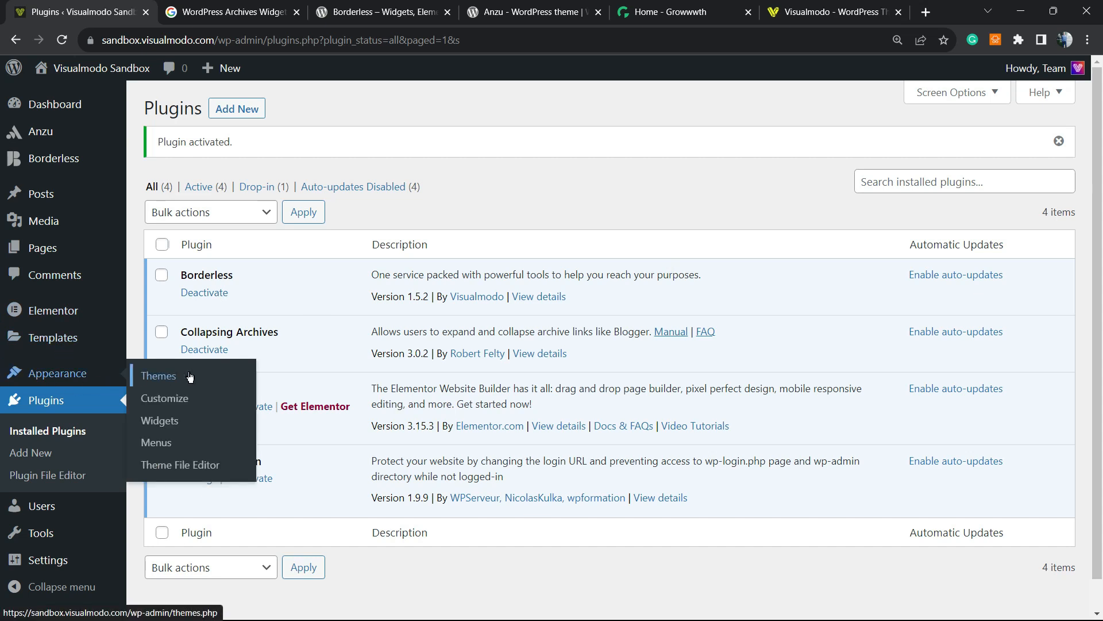
mouse_move(160, 421)
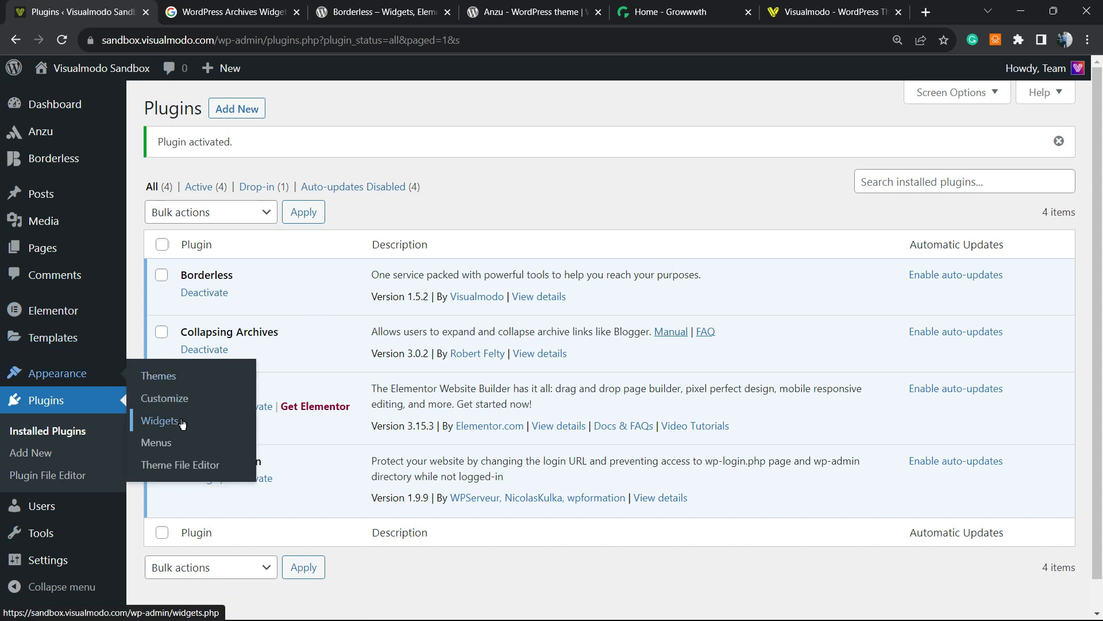
Go to Appearance > Widgets to edit the Right Sidebar's blocks
left_click(161, 421)
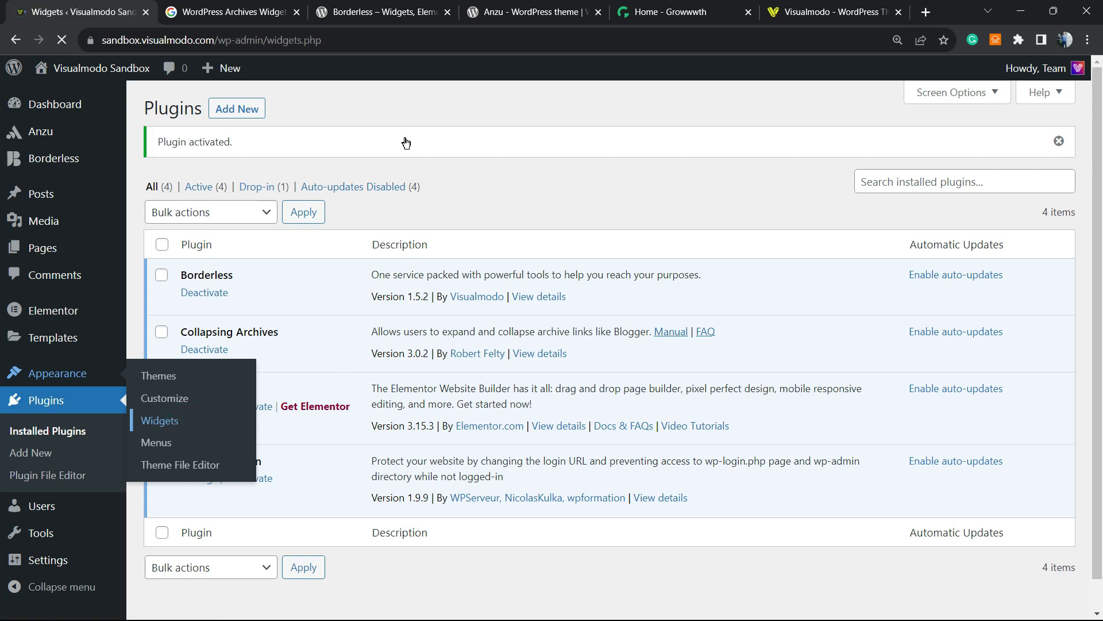
left_click(158, 421)
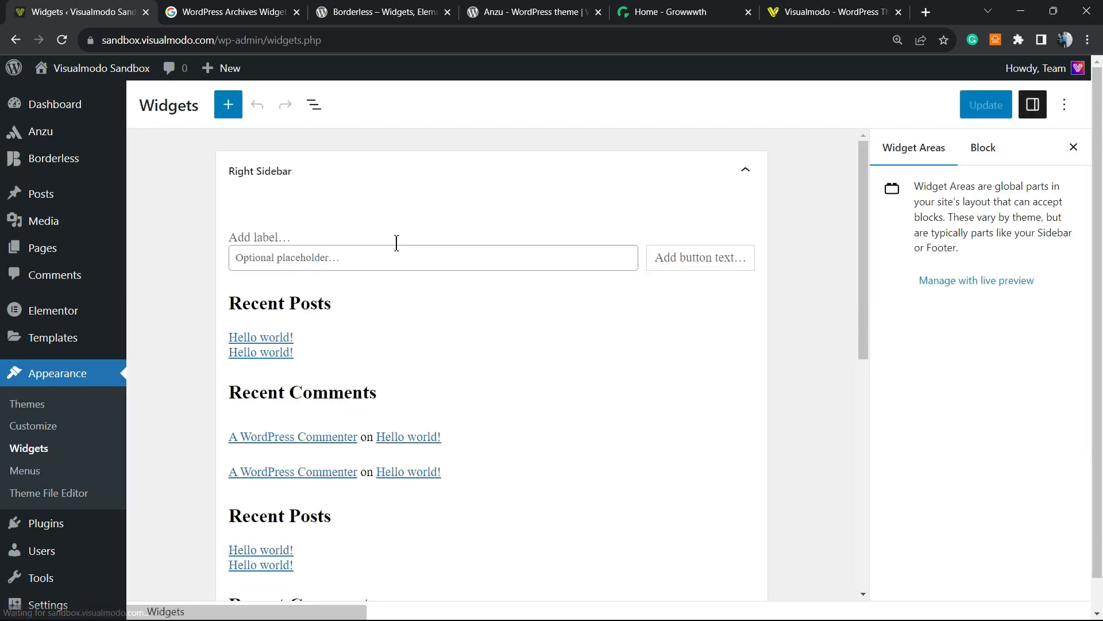
Insert a Collapsing Archives block at the bottom of the Right Sidebar
scroll("down", 3)
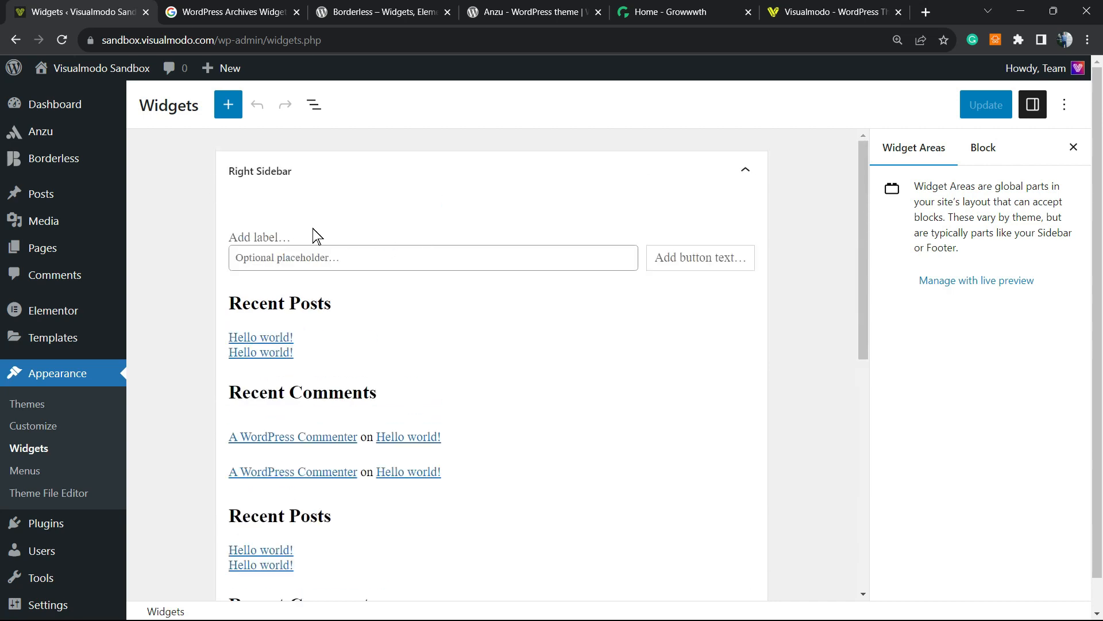
mouse_move(371, 224)
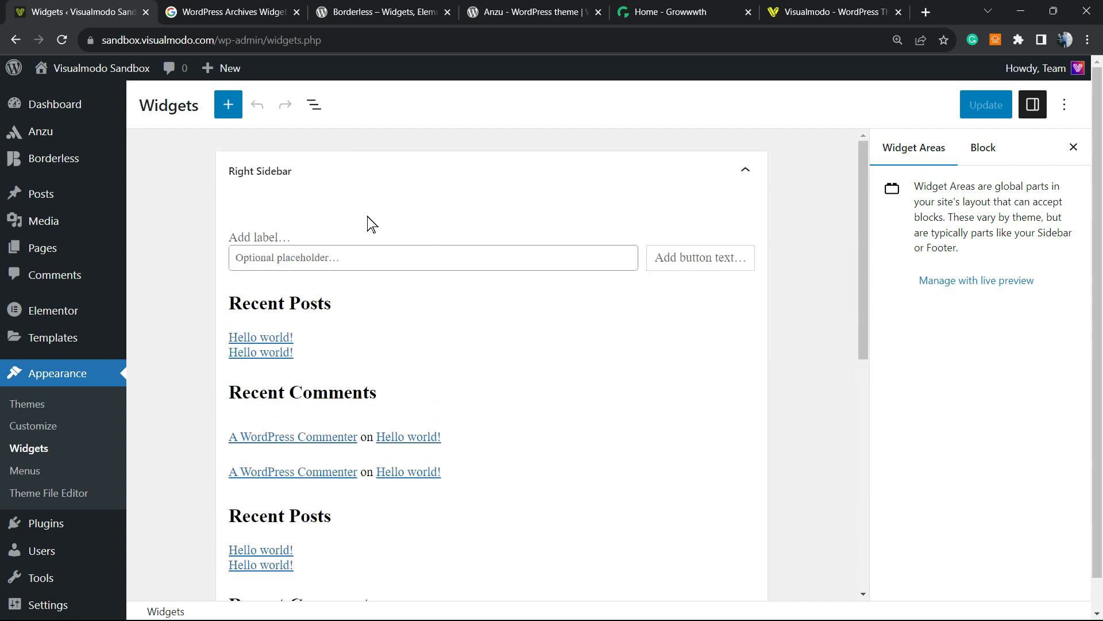
scroll("down", 3)
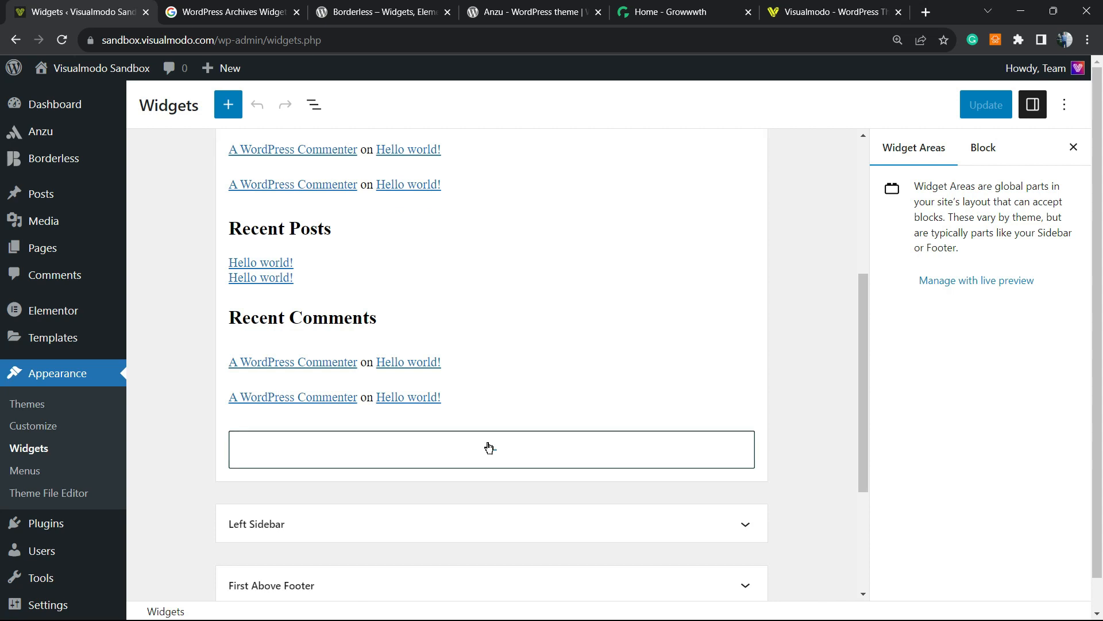
left_click(491, 449)
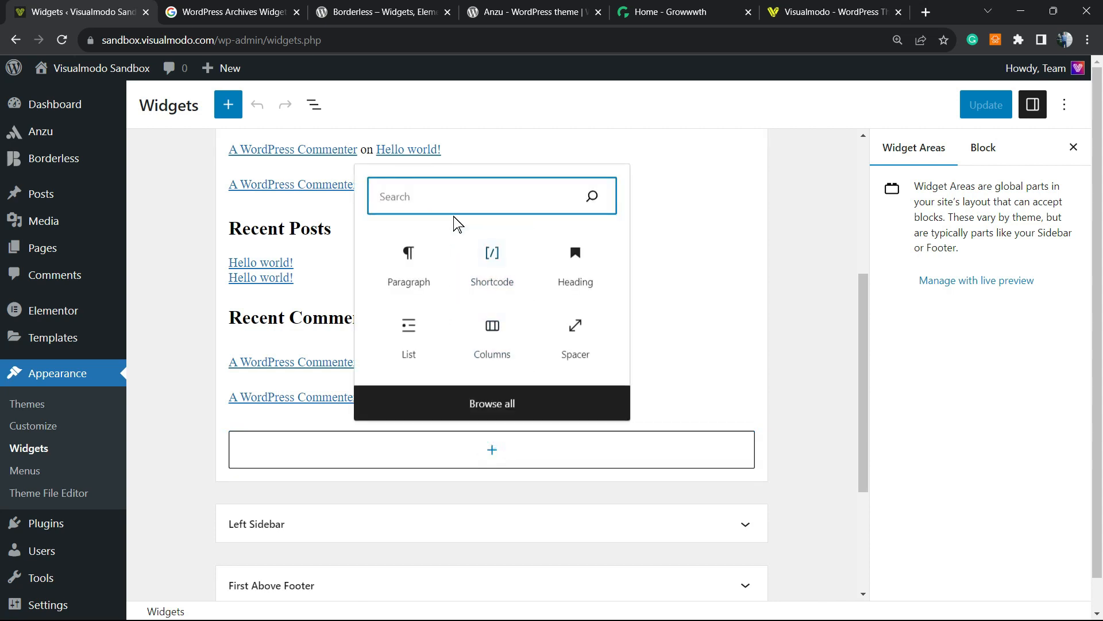
type("Collapsing Archives")
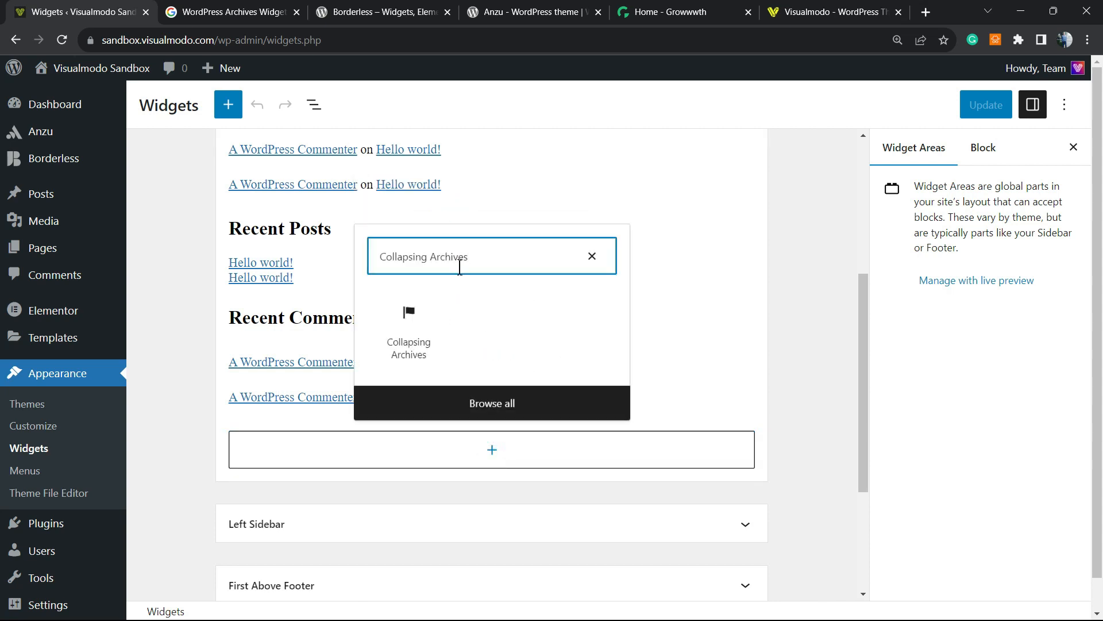
mouse_move(408, 331)
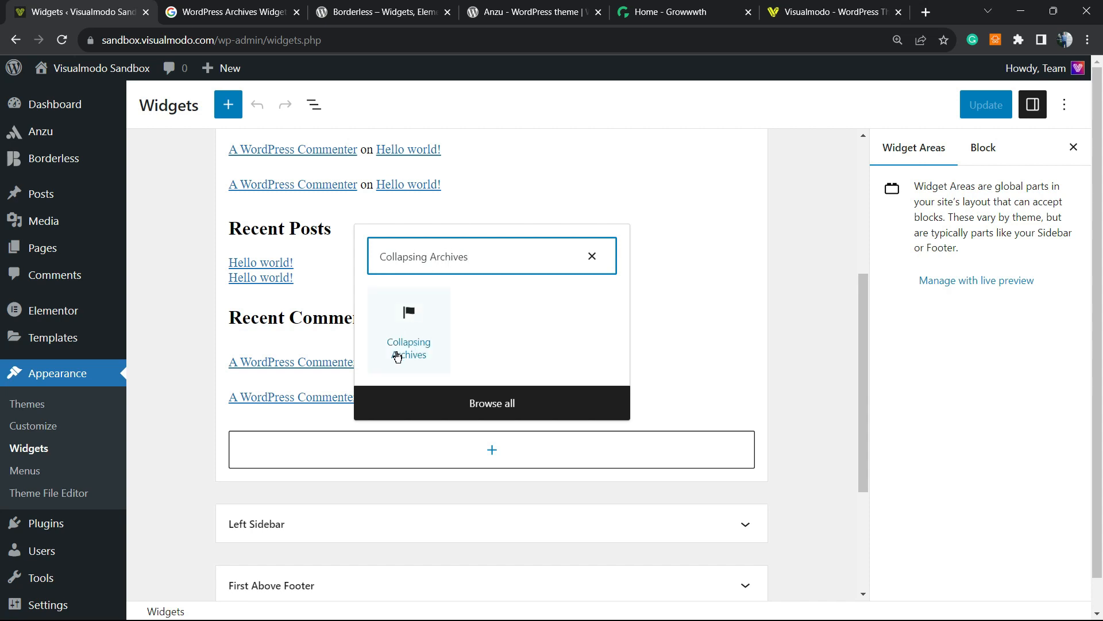
left_click(408, 331)
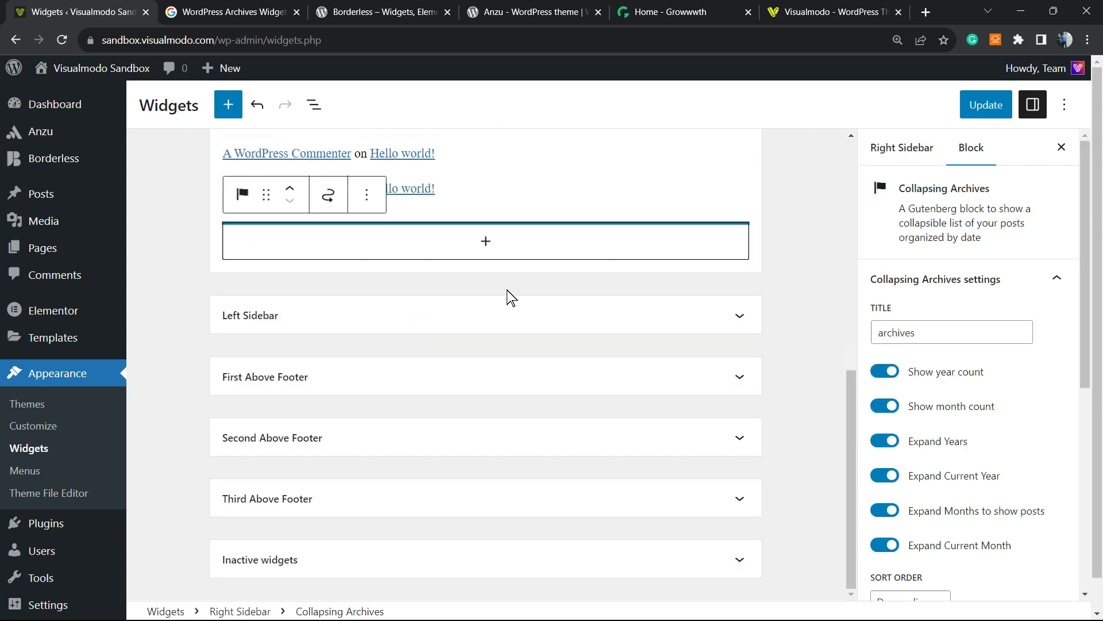
Keep Descending sort order and triangle expand/collapse symbols after trying images
key("ctrl+plus")
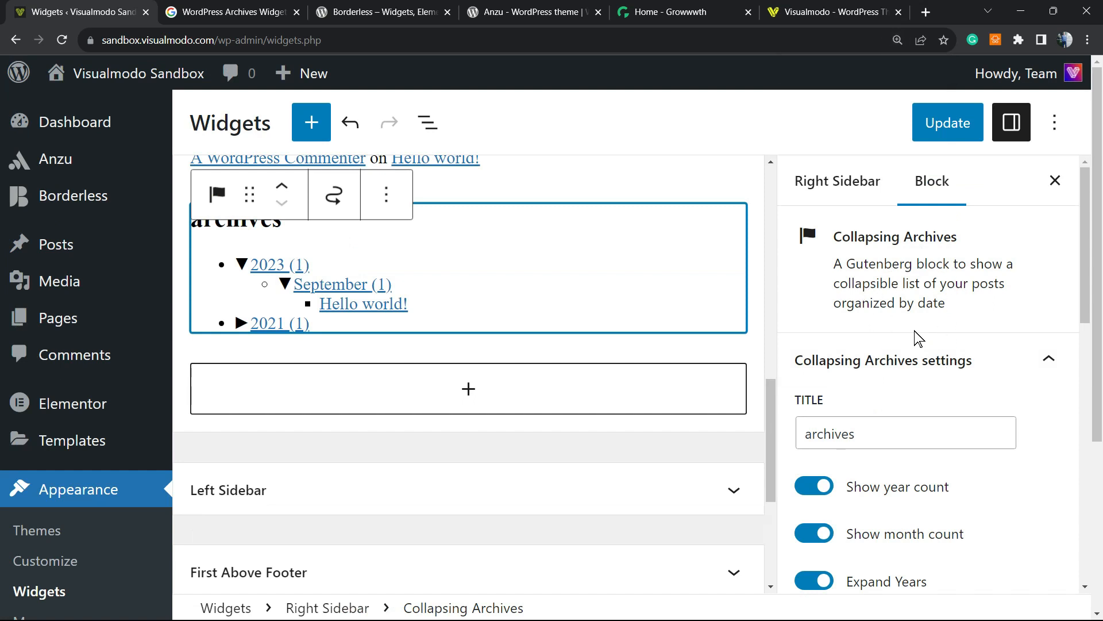
mouse_move(930, 269)
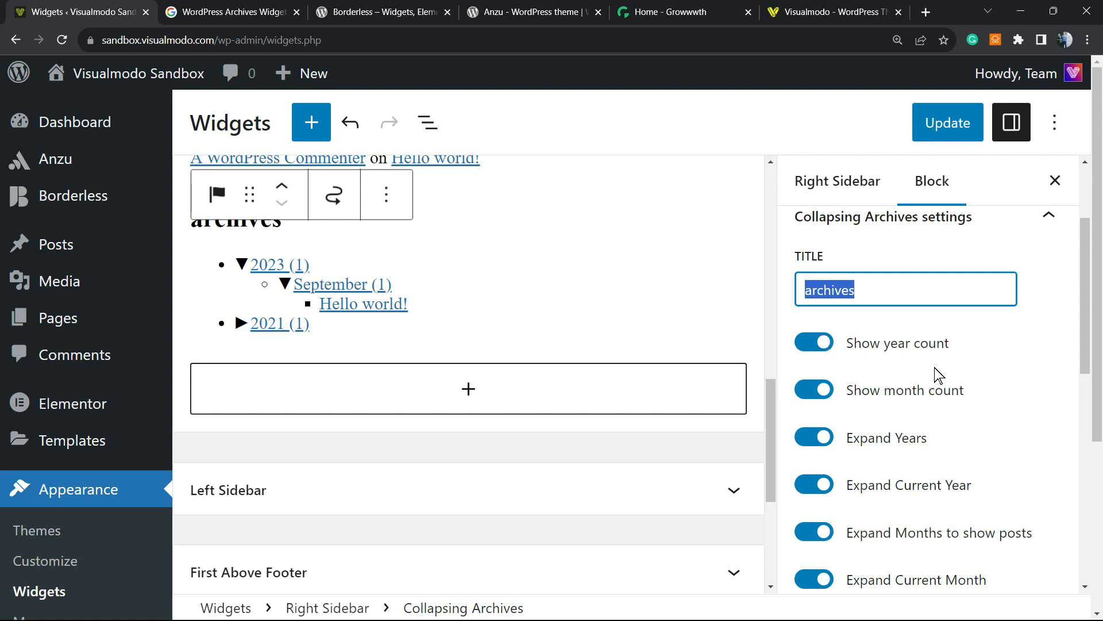
scroll("down", 3)
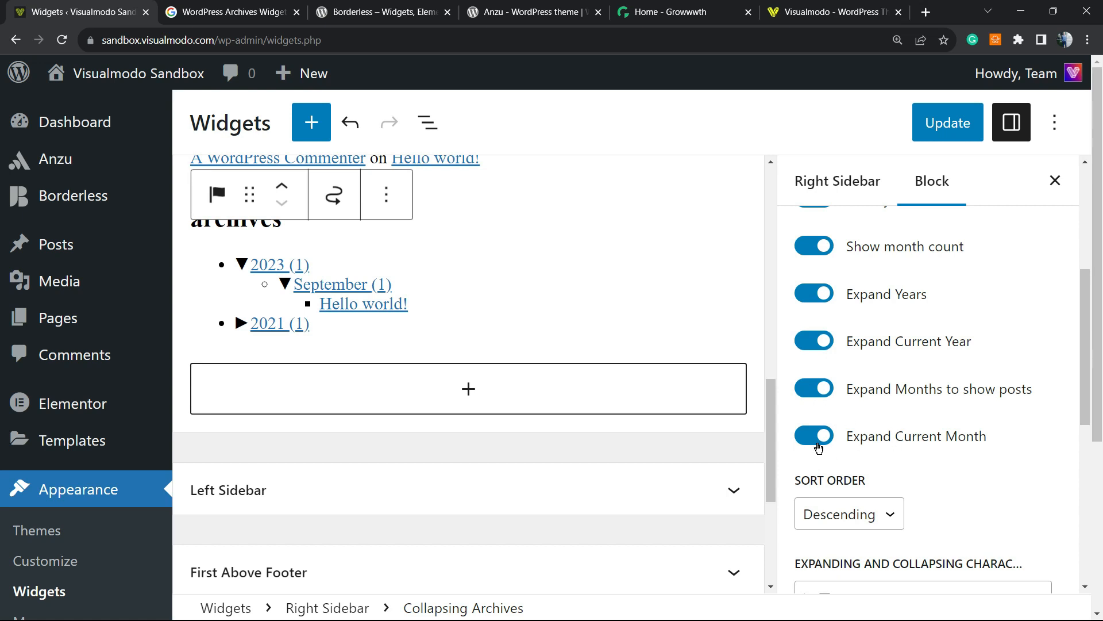
left_click(849, 370)
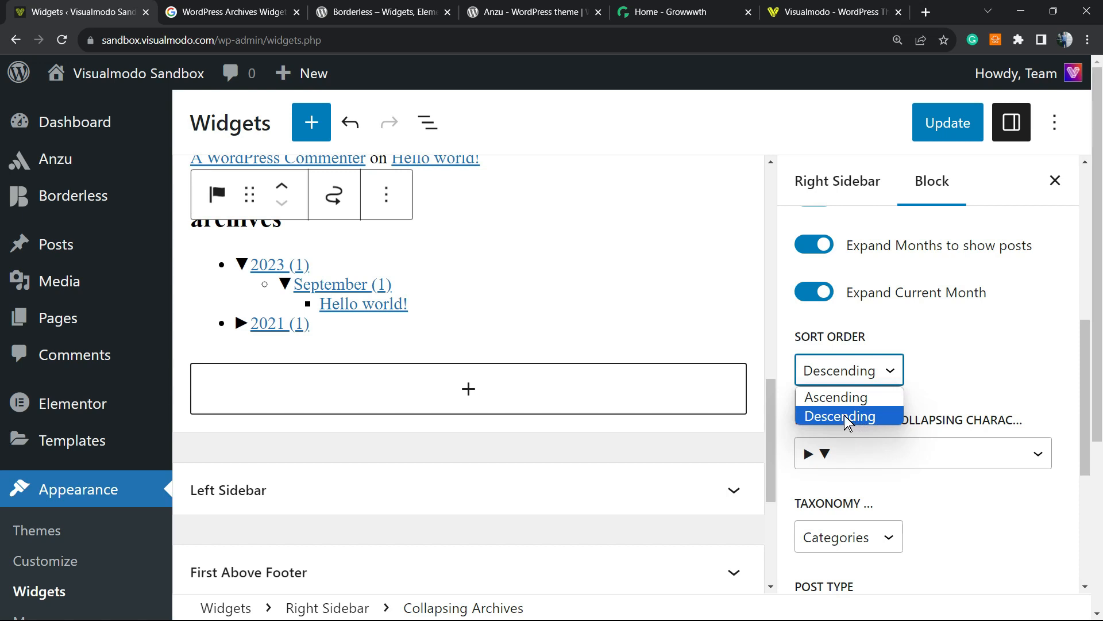
left_click(838, 414)
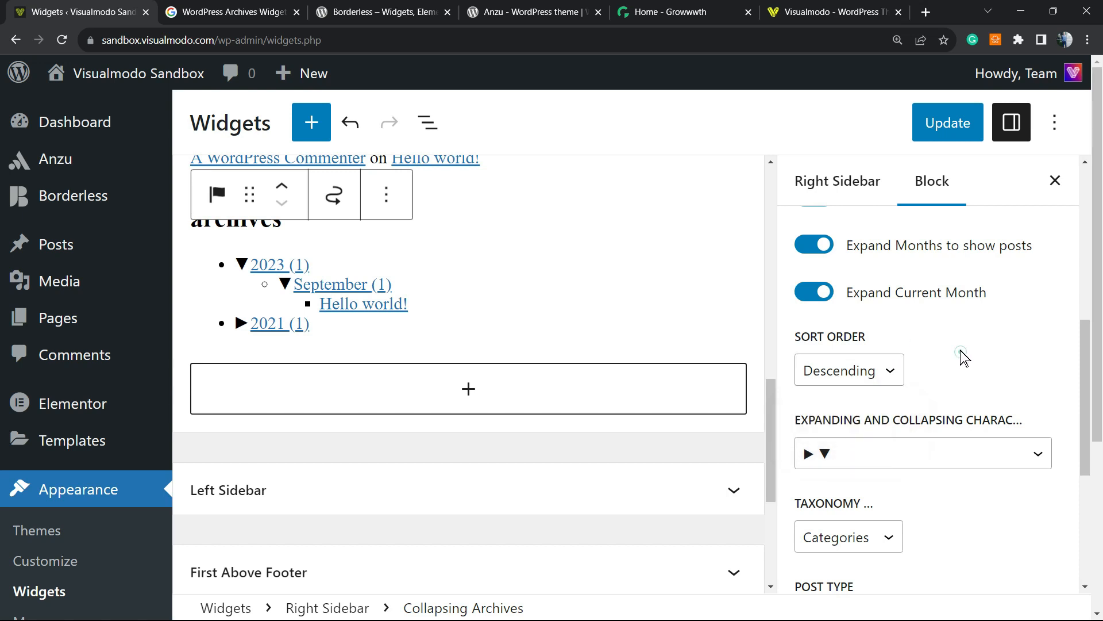
left_click(923, 453)
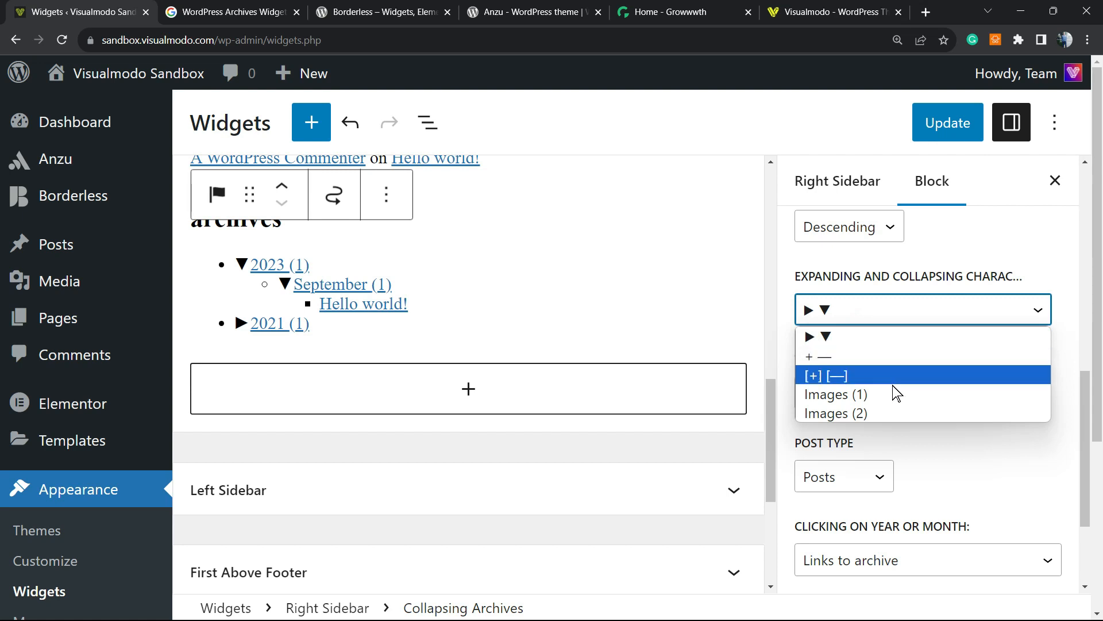
left_click(836, 394)
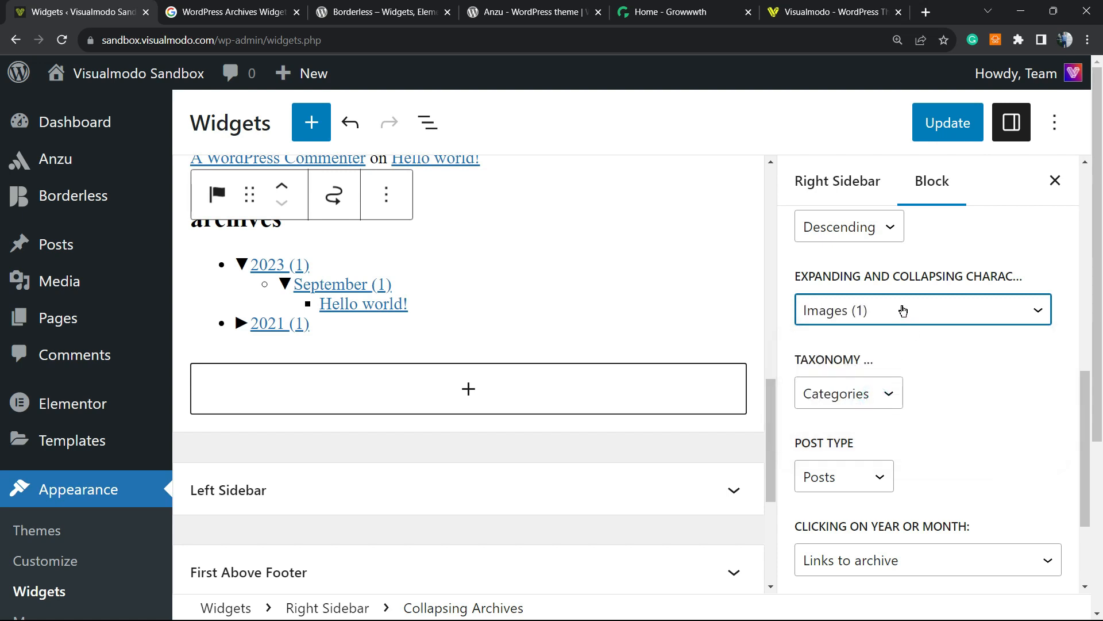
left_click(923, 309)
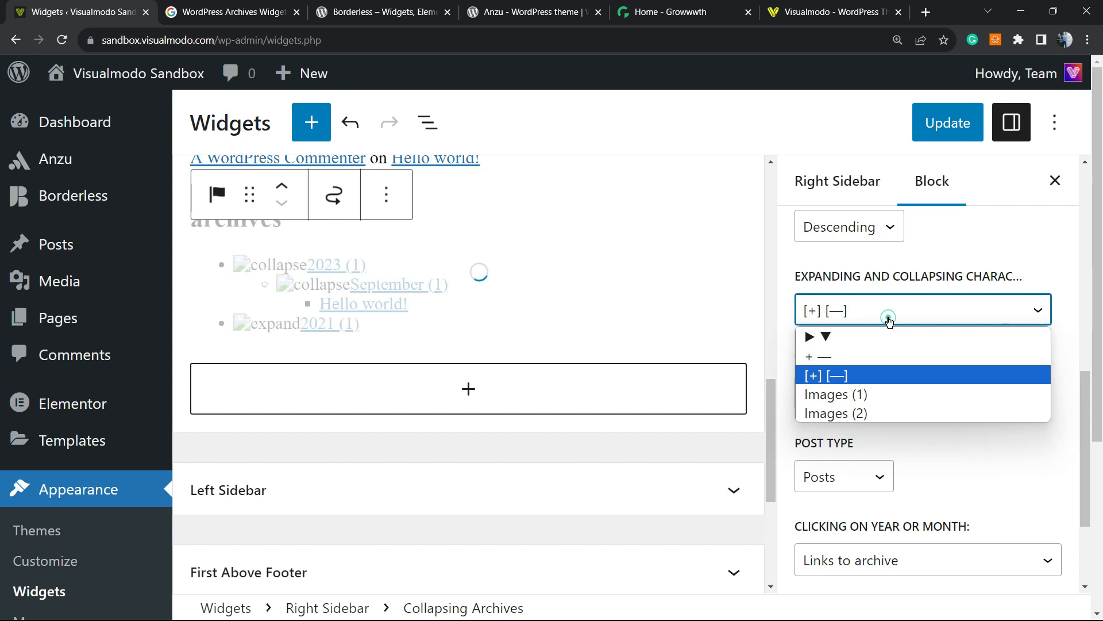
left_click(816, 337)
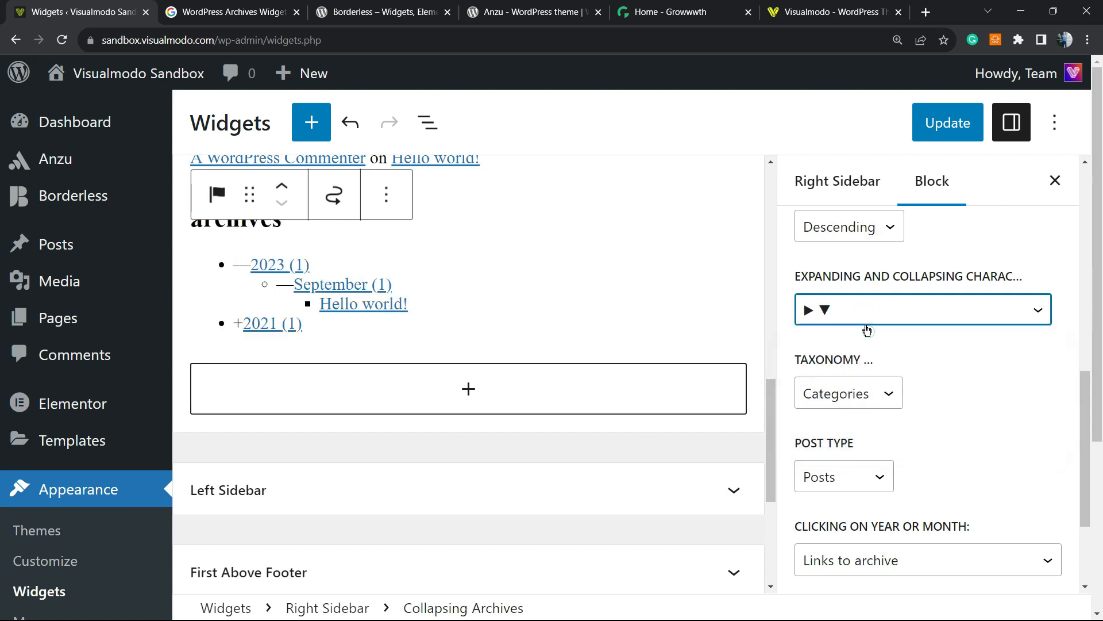
Keep Categories taxonomy, Posts type, year/month clicks linking to archive, Theme style, and update
left_click(847, 393)
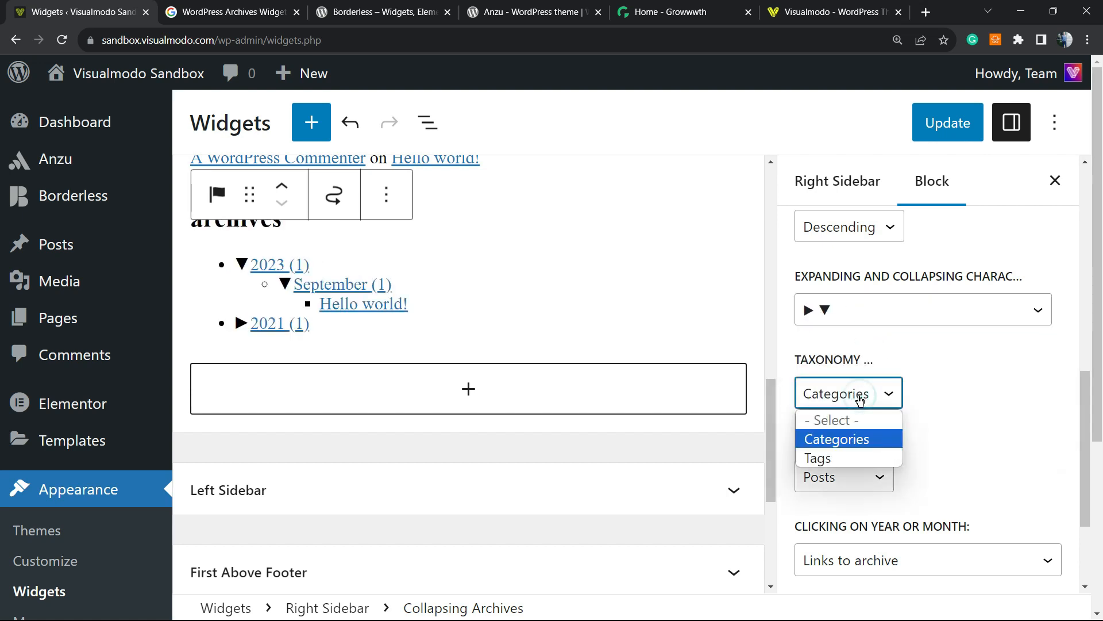
left_click(837, 438)
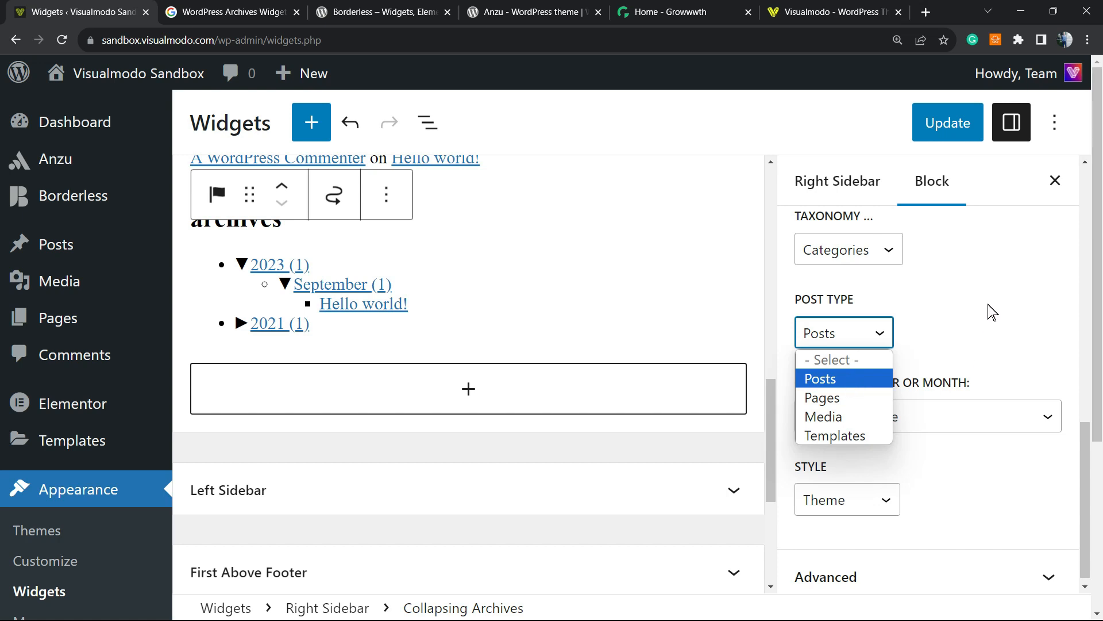
mouse_move(946, 347)
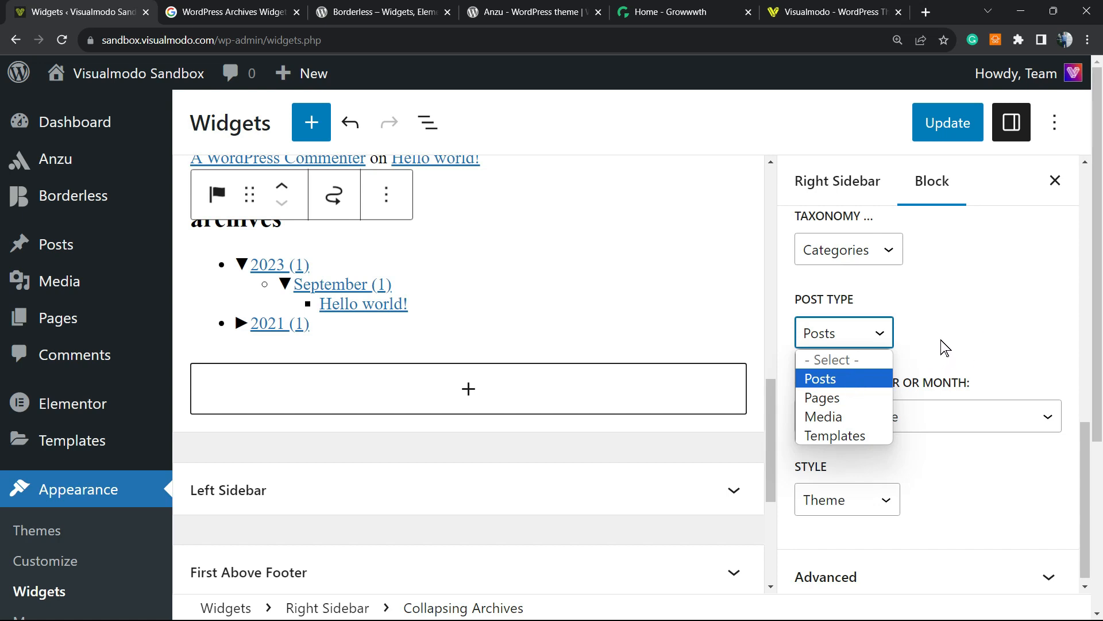
mouse_move(920, 358)
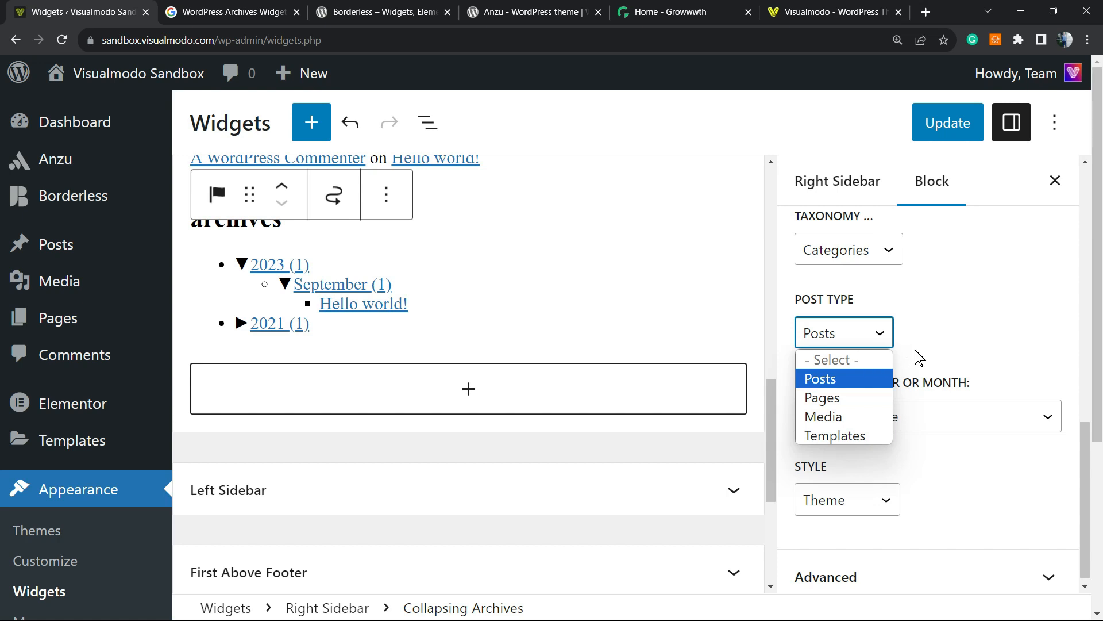
left_click(820, 378)
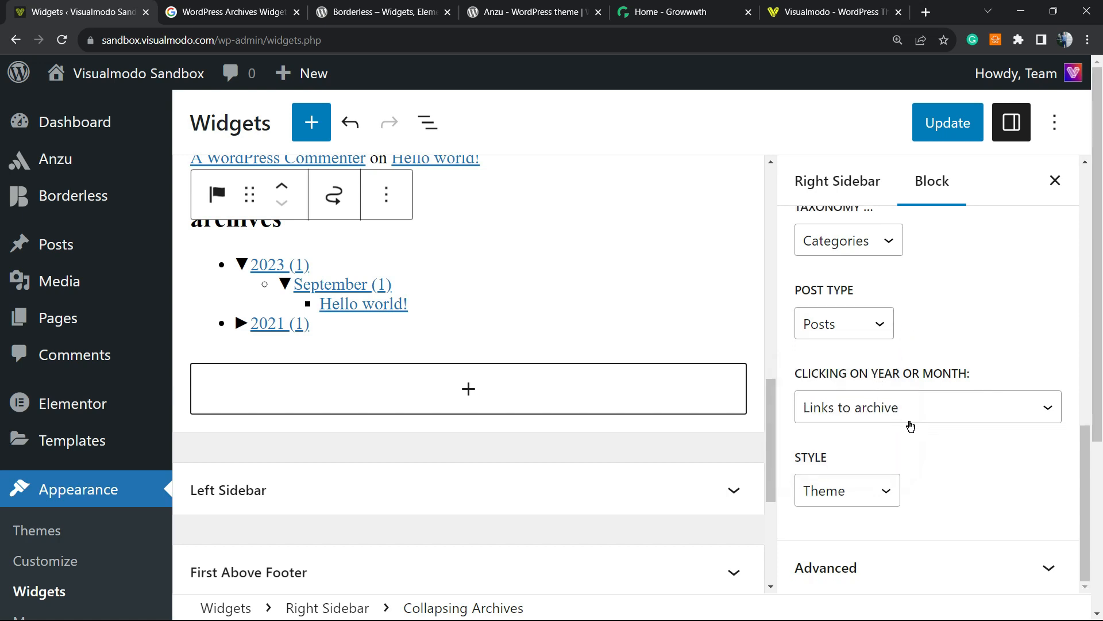
left_click(926, 407)
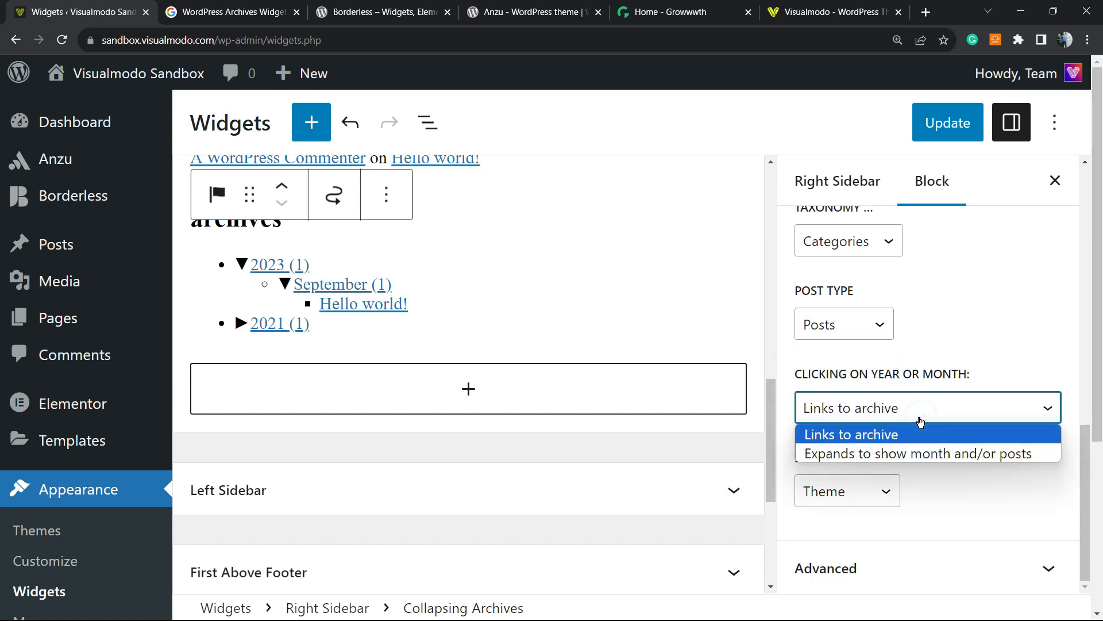
mouse_move(885, 452)
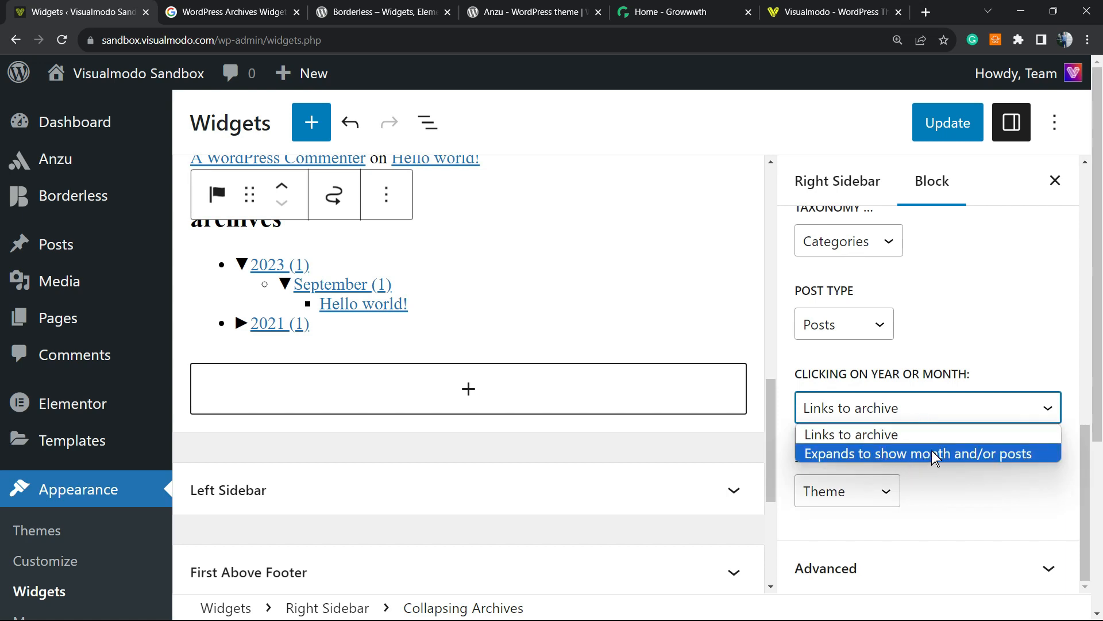
left_click(854, 435)
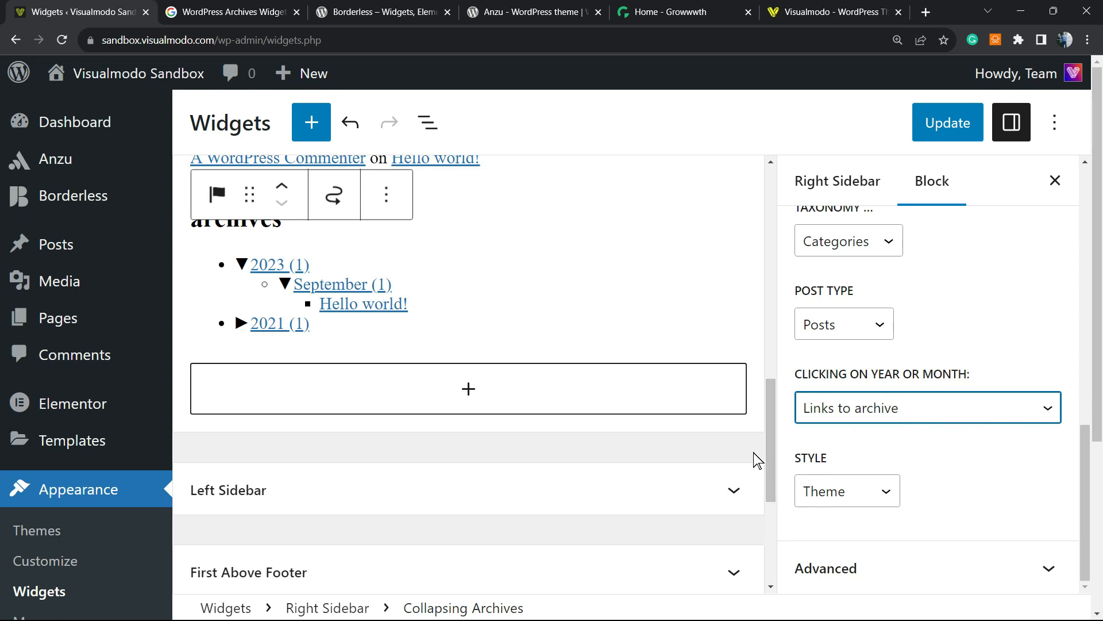
left_click(847, 491)
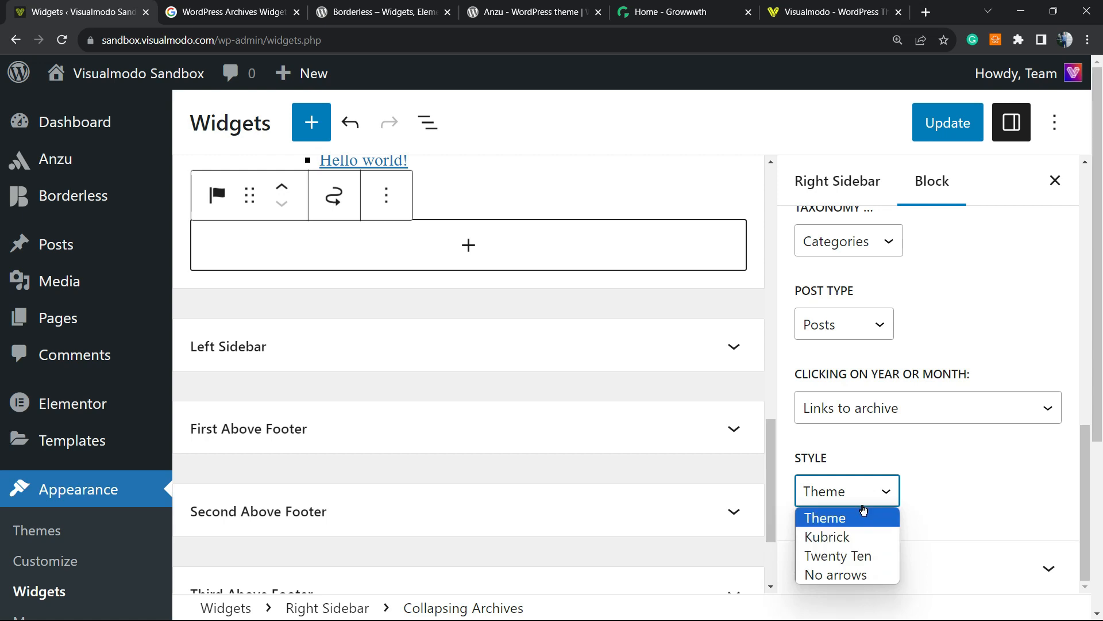
left_click(825, 517)
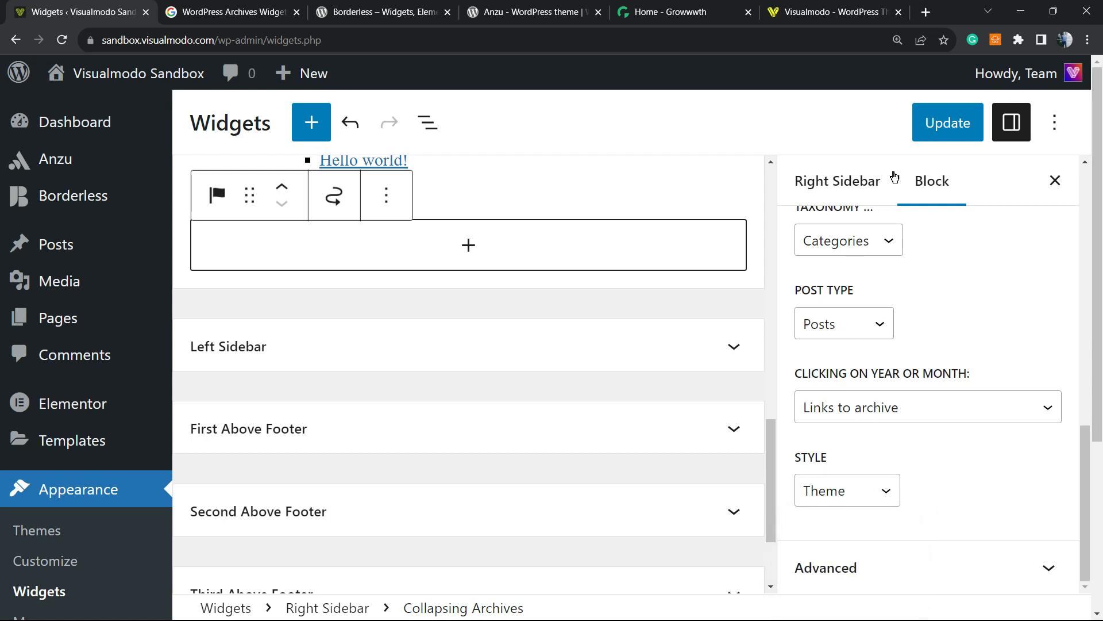
Expand 2023 and September in the saved archives block to reveal the Hello world! post
left_click(947, 121)
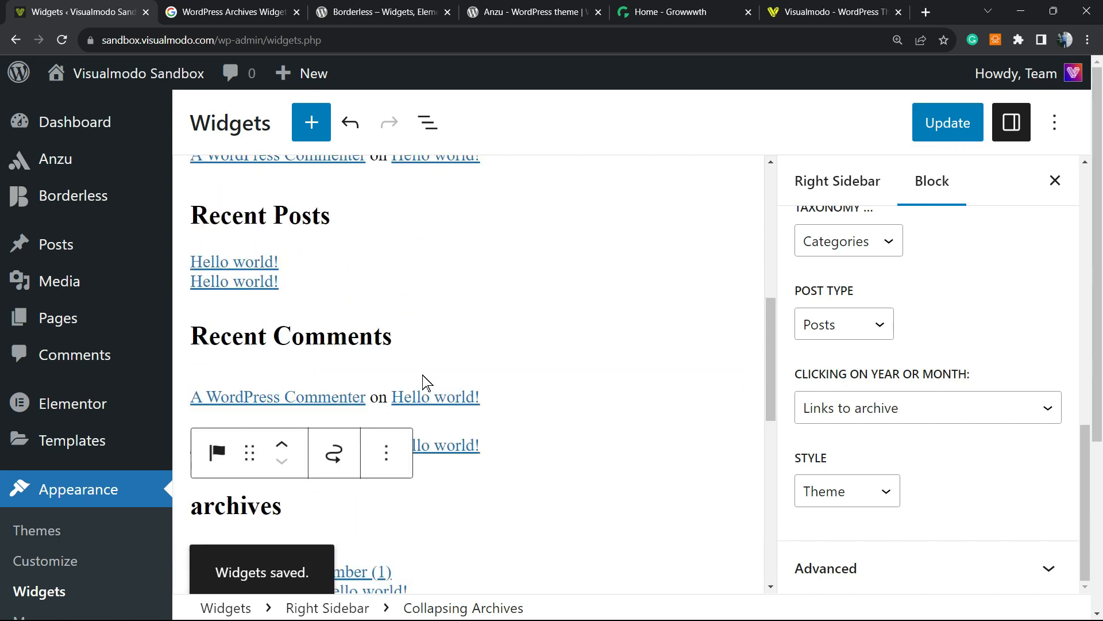
scroll("down", 3)
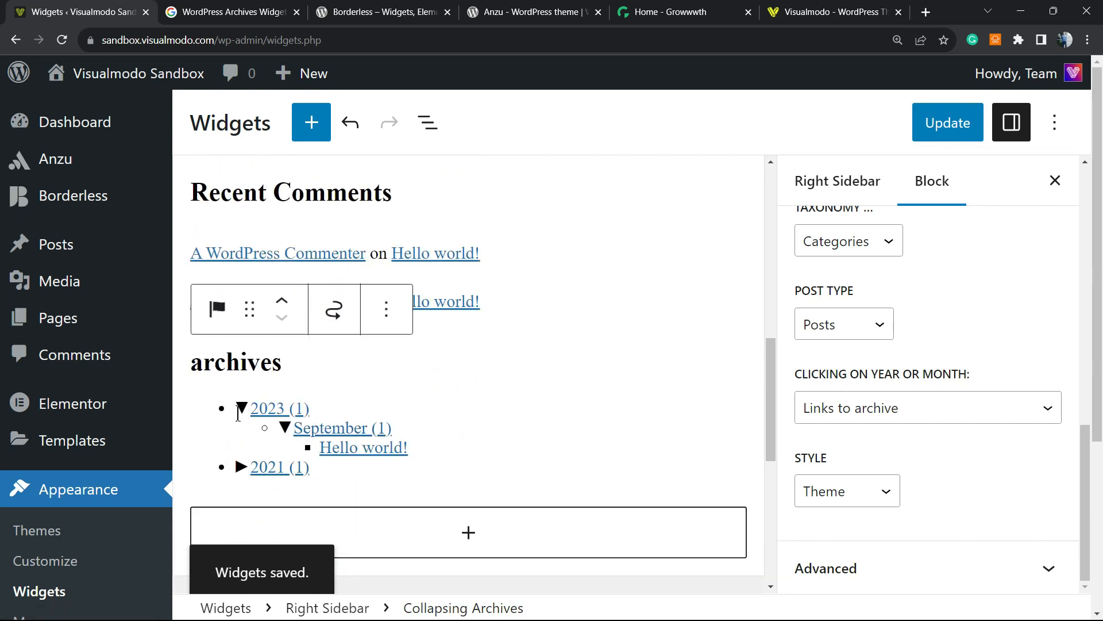
left_click(284, 428)
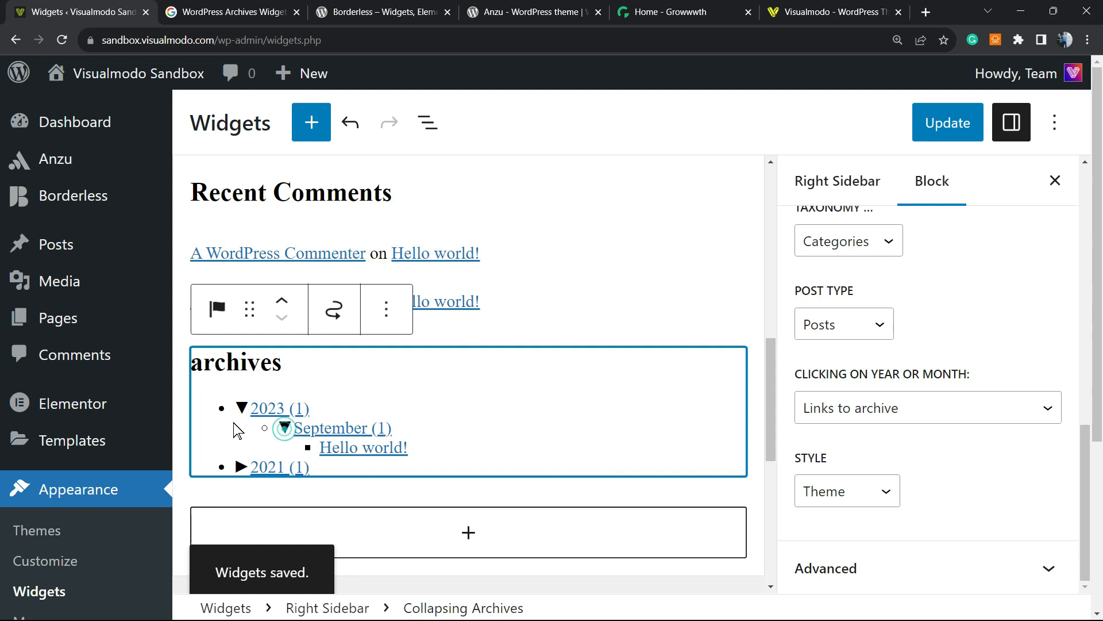
left_click(285, 428)
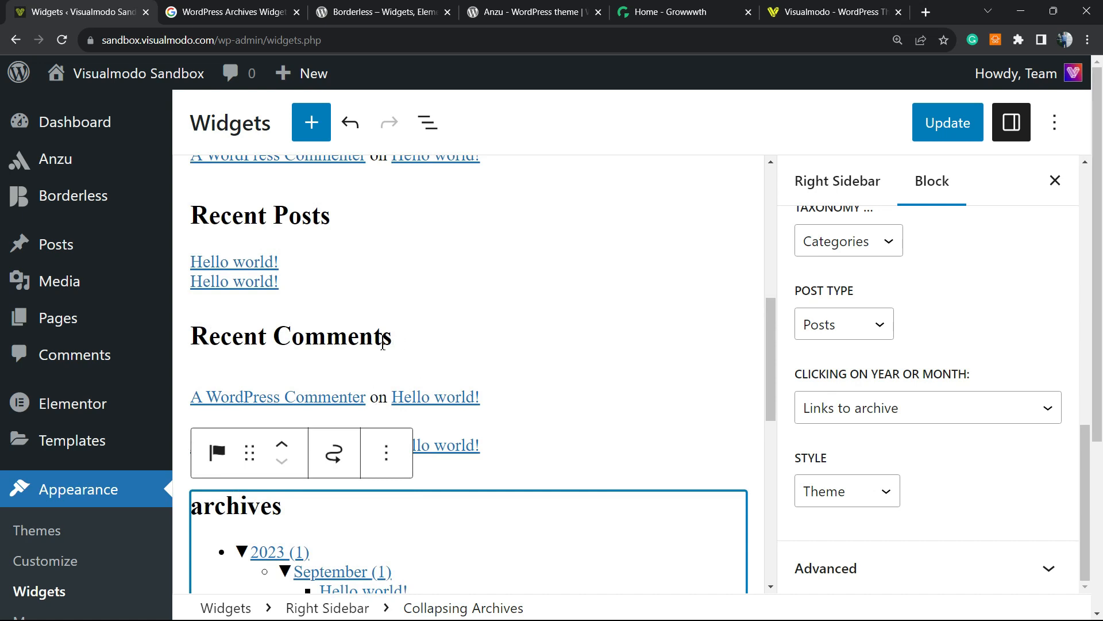
Review the Borderless plugin page on WordPress.org
left_click(227, 12)
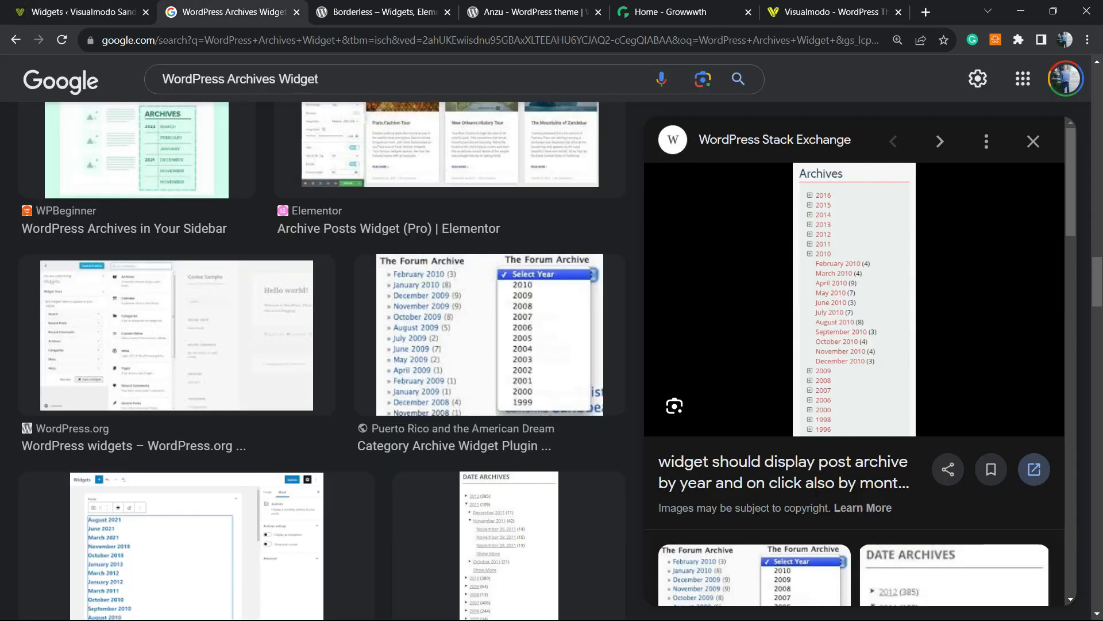
left_click(380, 11)
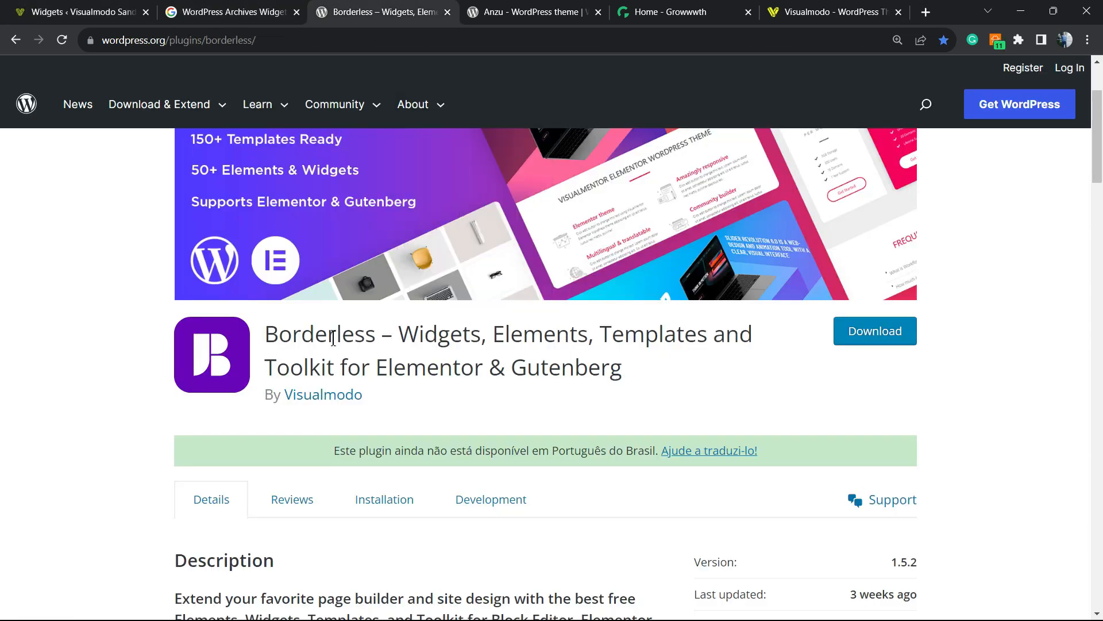
double_click(320, 334)
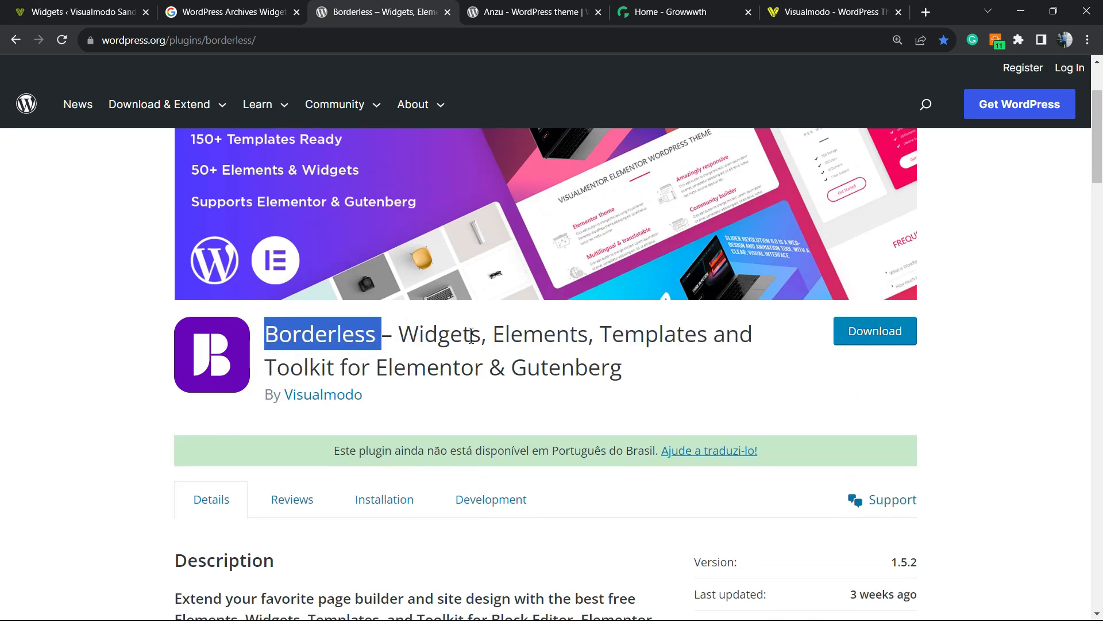
scroll("down", 3)
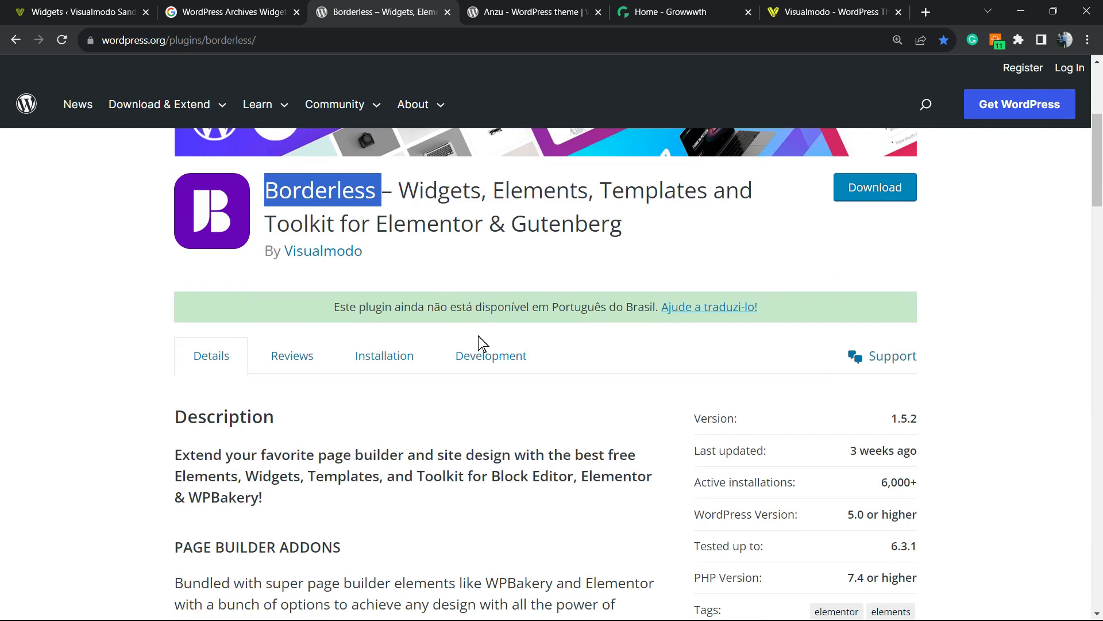
Review the Anzu theme page, then move to the Growwwth home page
left_click(531, 12)
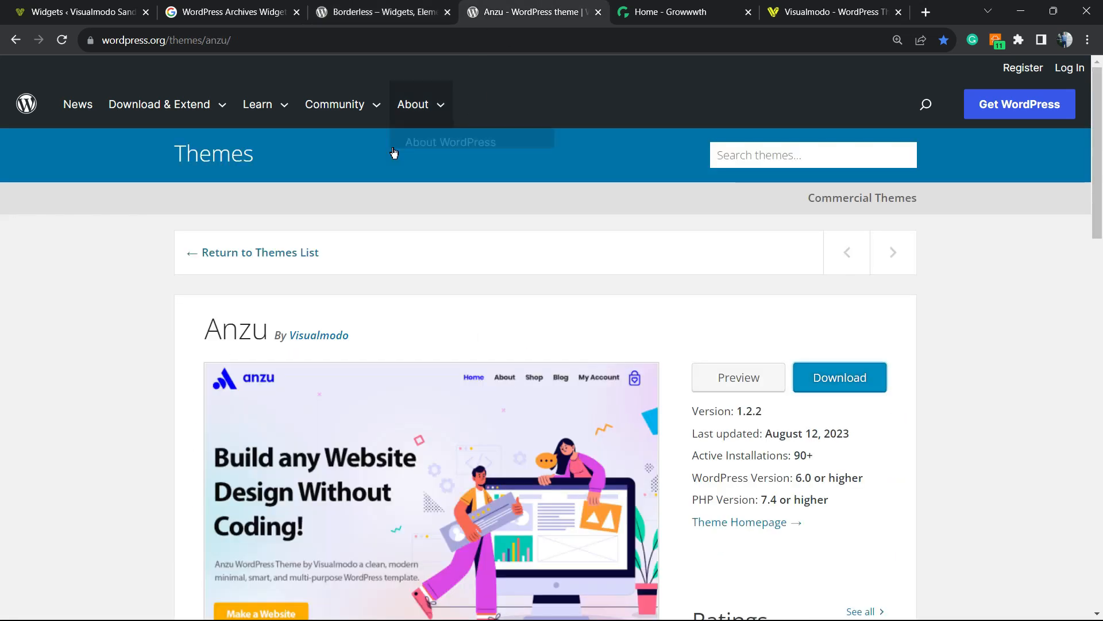
double_click(234, 330)
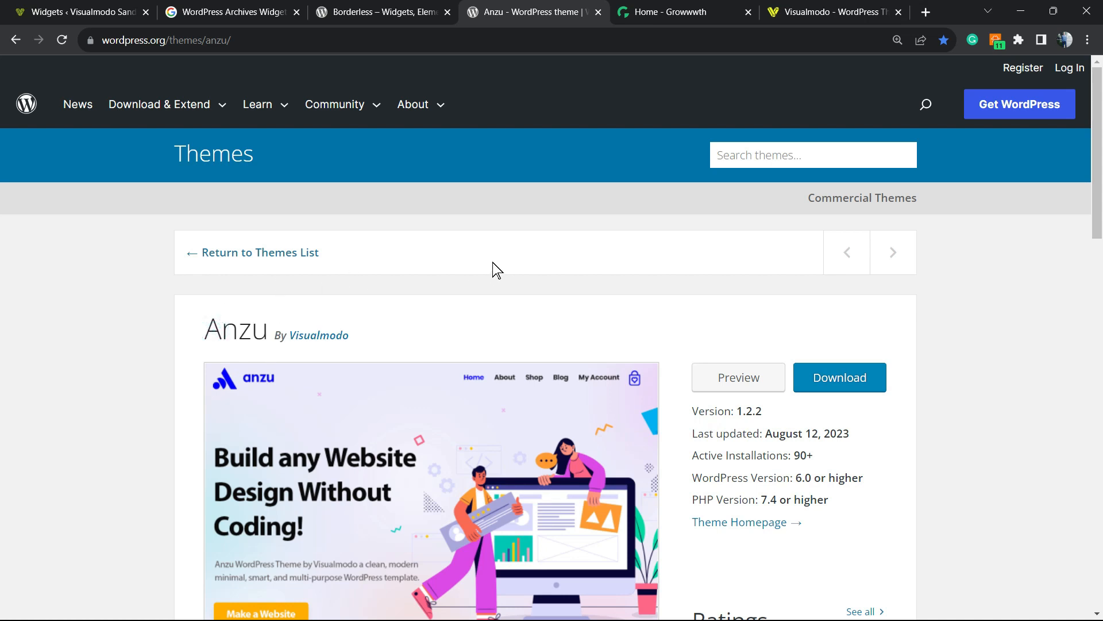
scroll("down", 3)
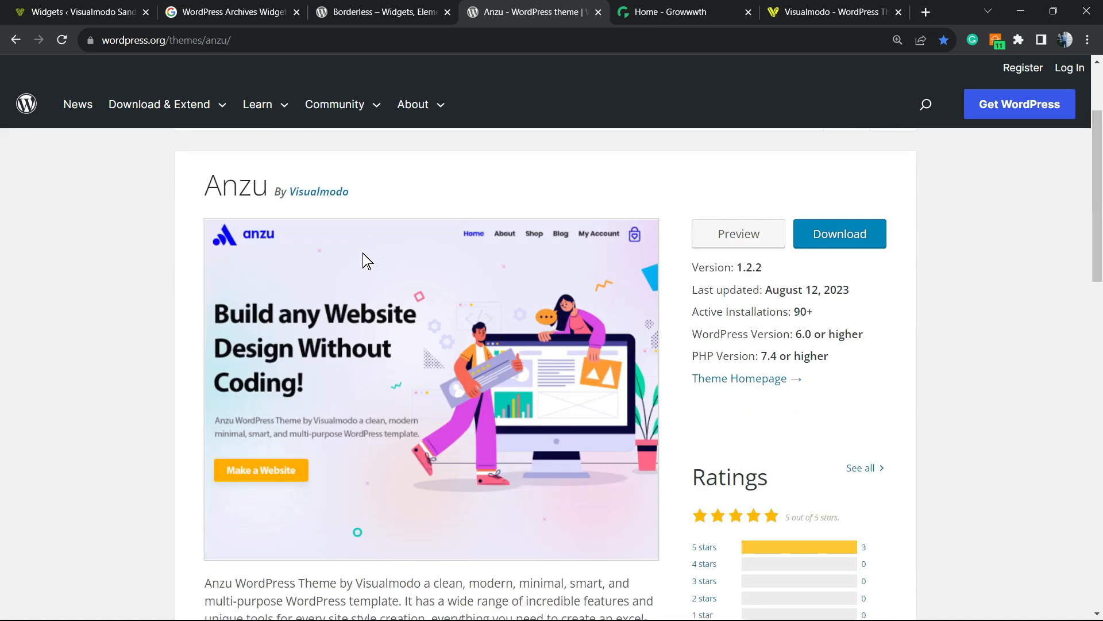
left_click(679, 12)
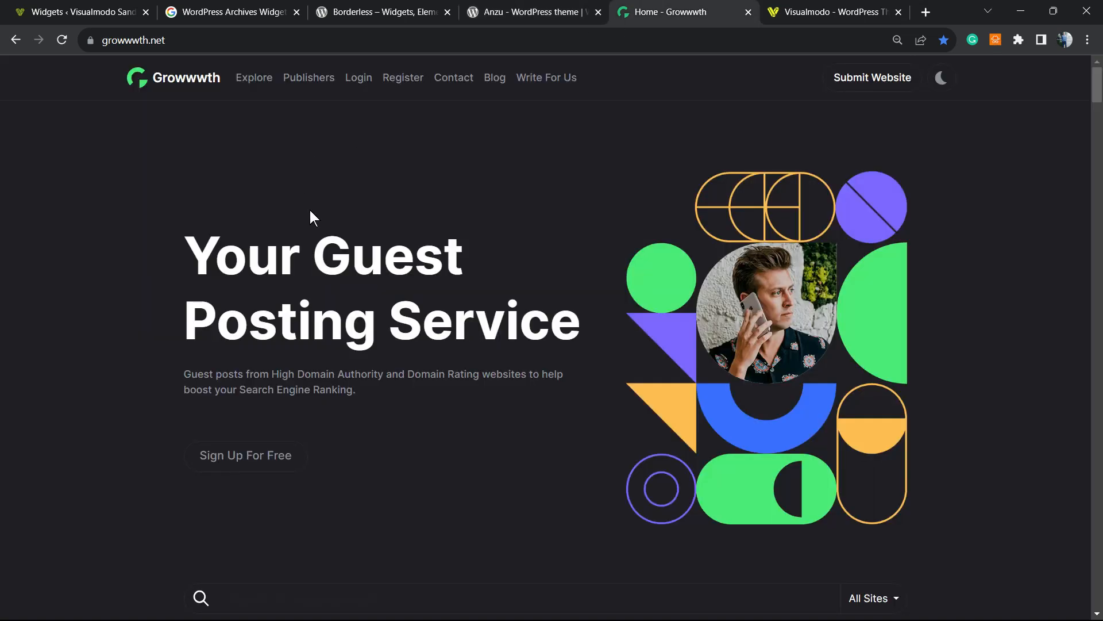
Scroll through Growwwth's guest-posting site cards, then switch to Visualmodo Templates
scroll("down", 3)
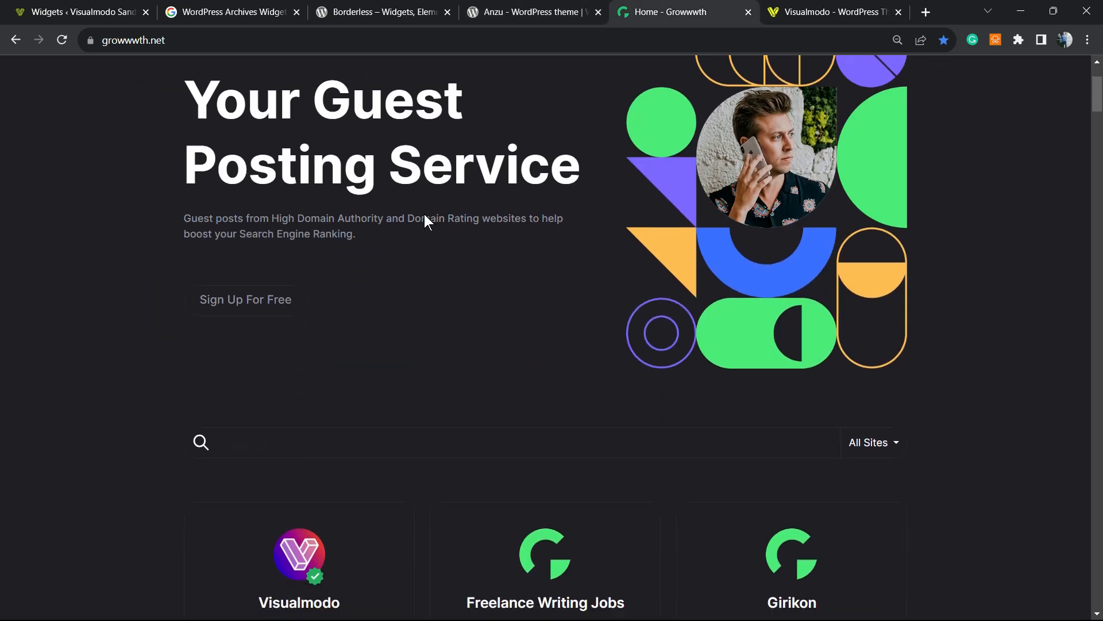
scroll("down", 3)
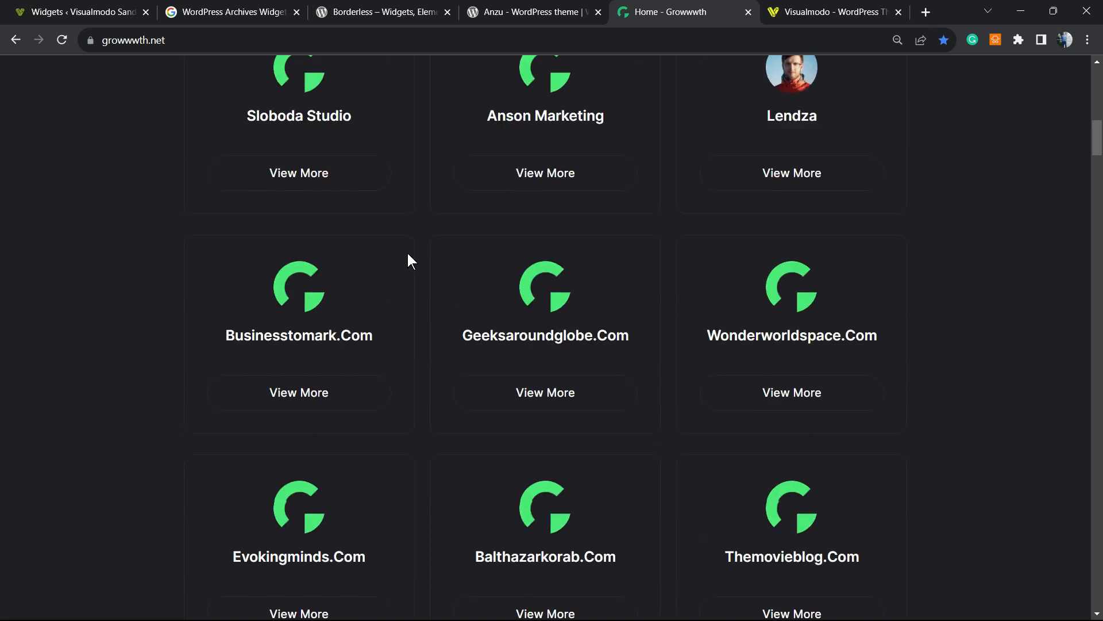
scroll("down", 3)
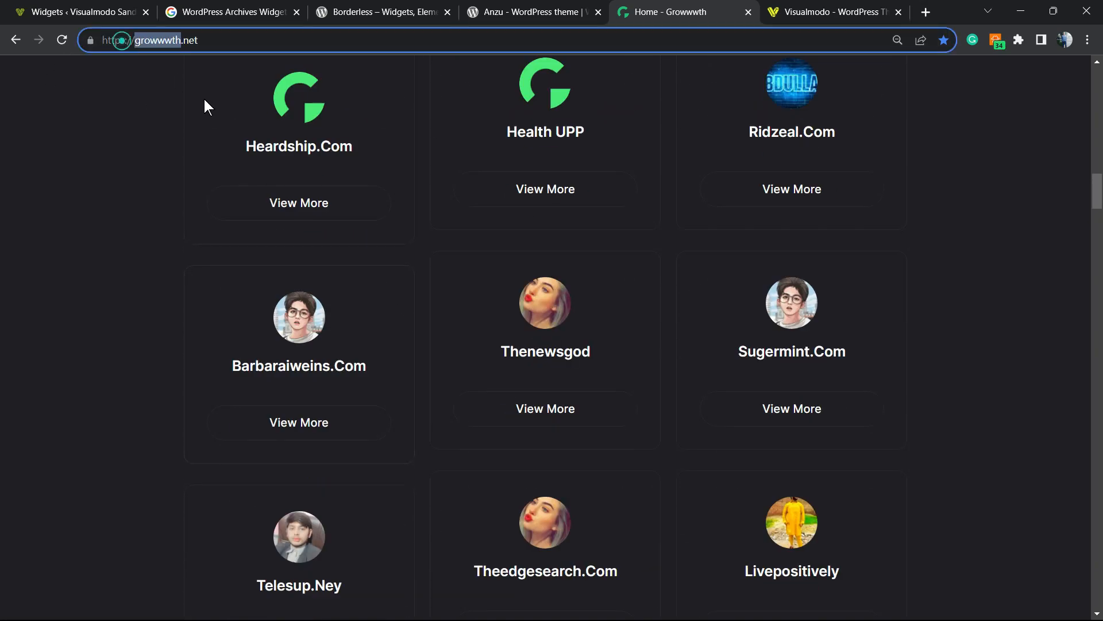
left_click(834, 12)
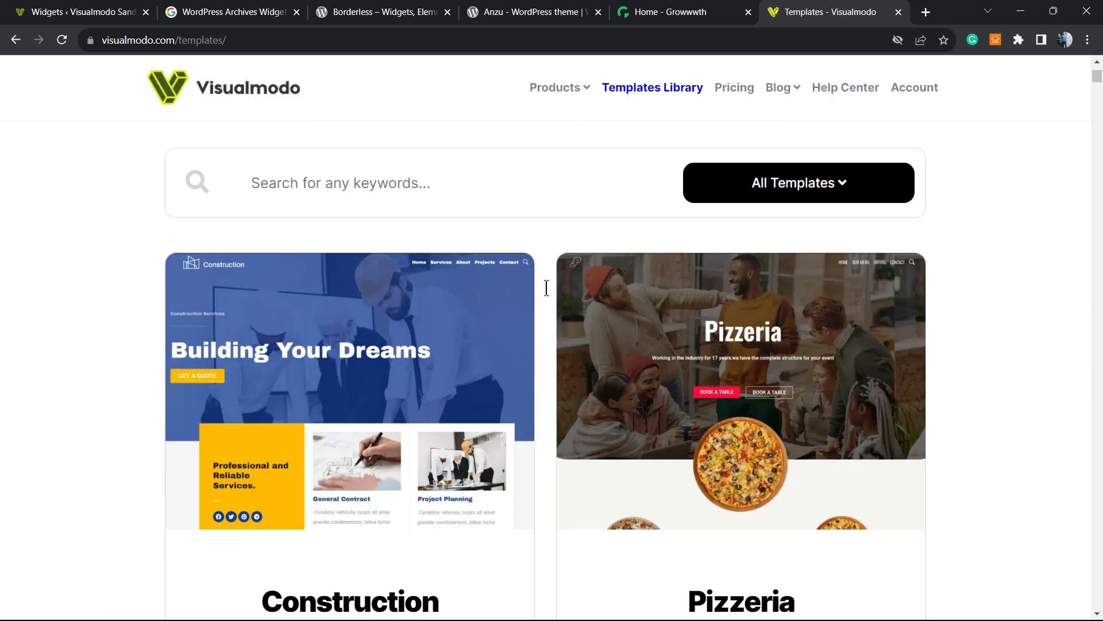
scroll("down", 3)
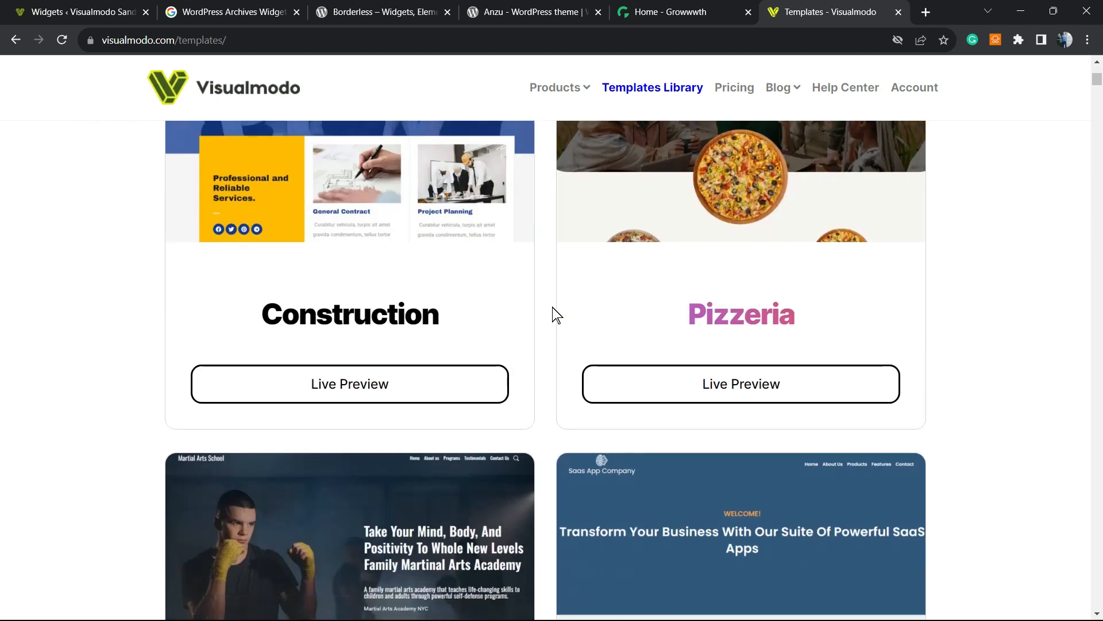
scroll("down", 3)
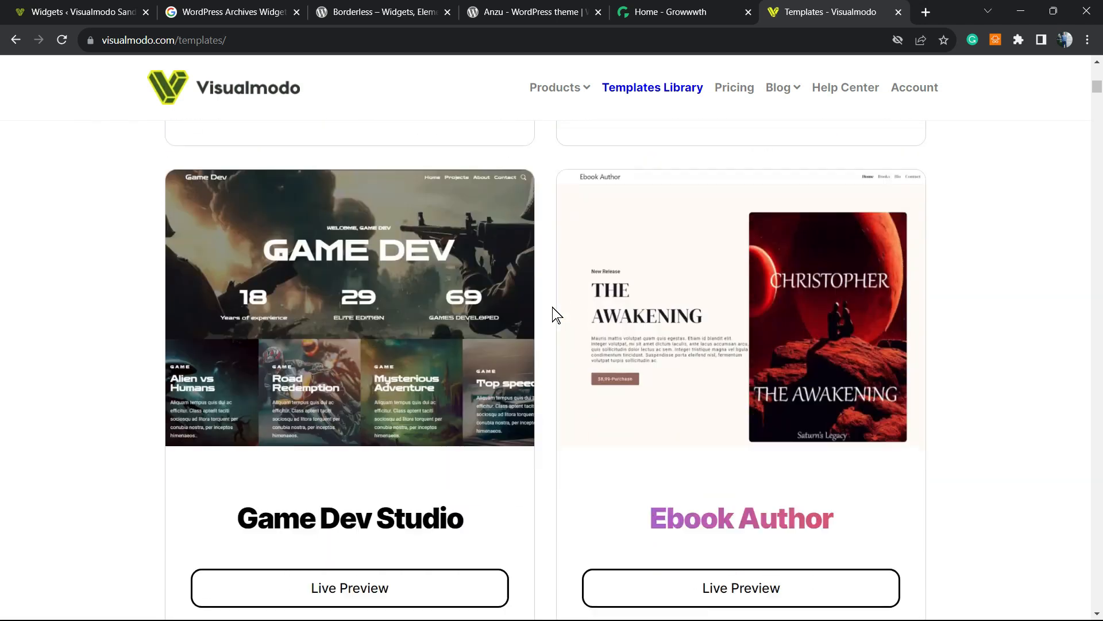
scroll("down", 3)
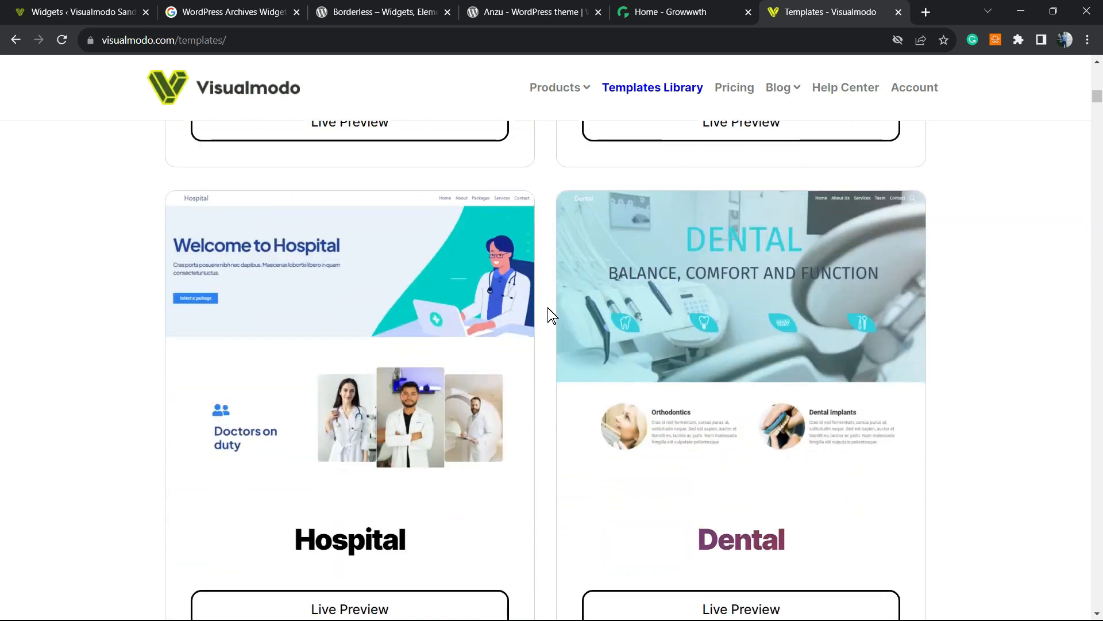
scroll("down", 3)
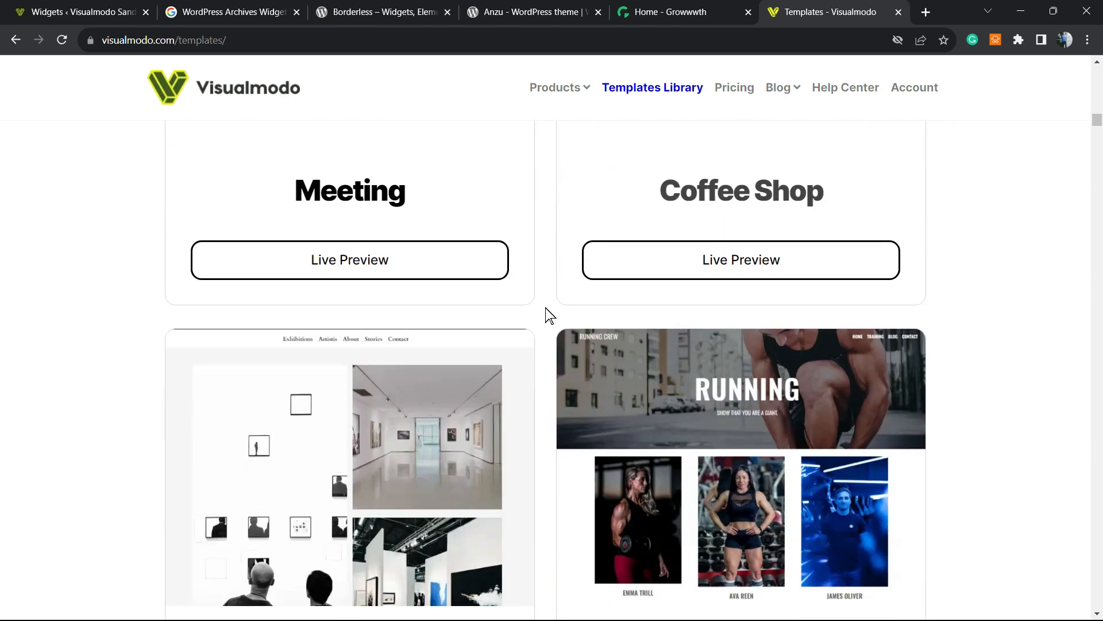
scroll("down", 3)
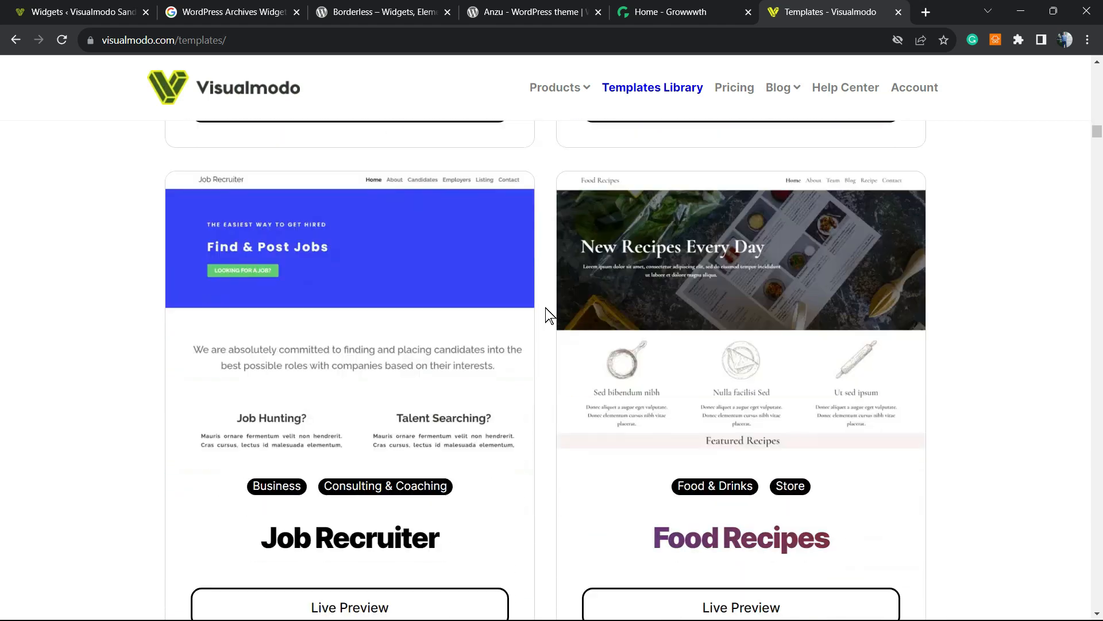
scroll("down", 3)
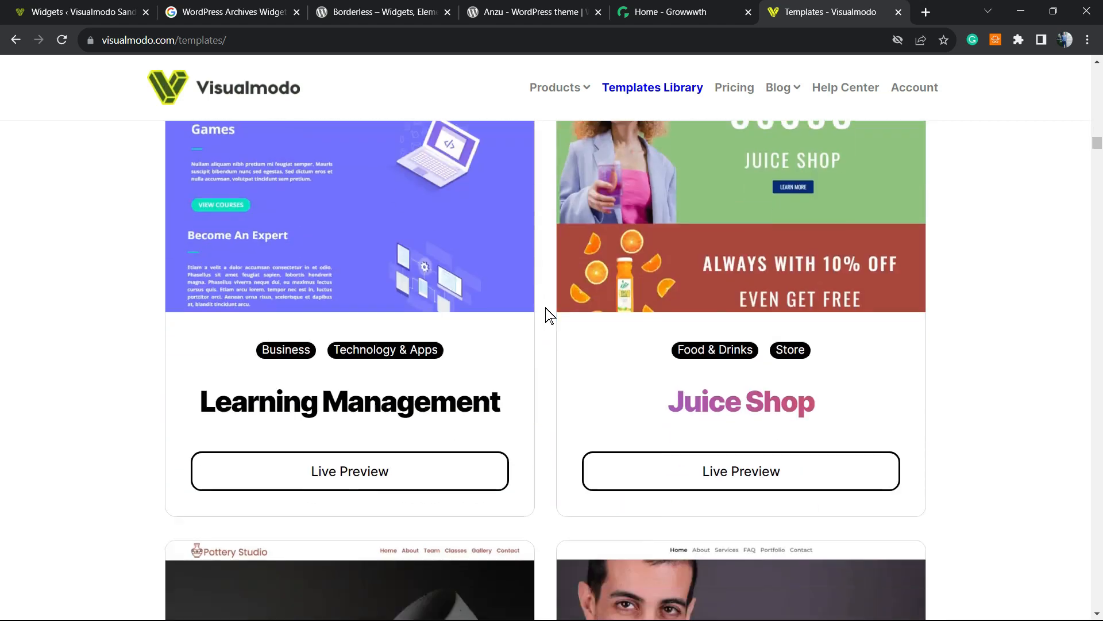